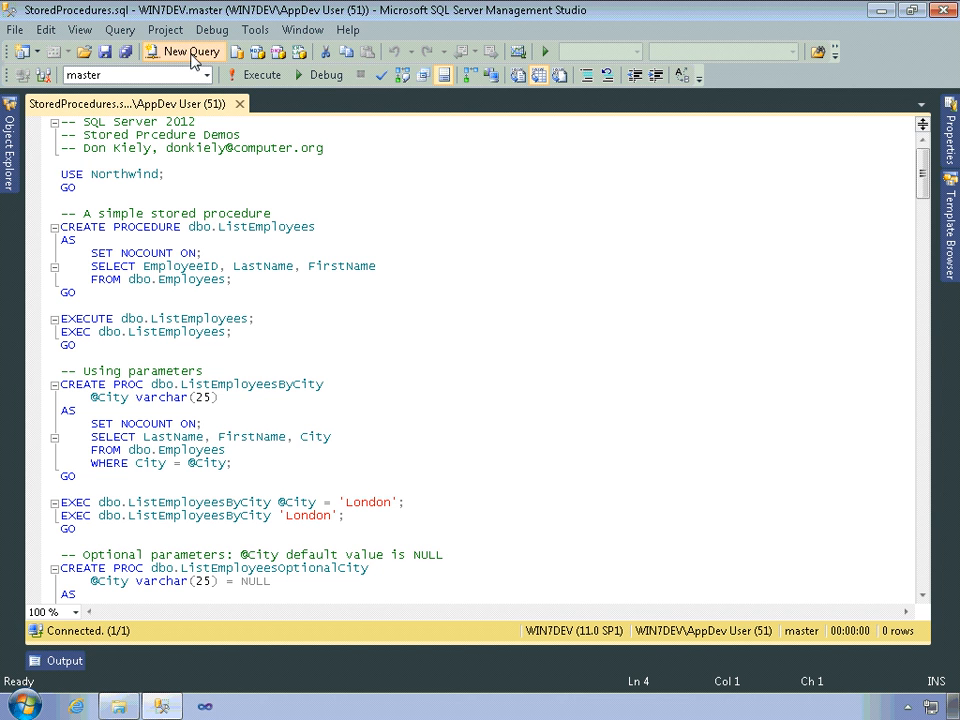
Start an empty SQLQuery1 window and place the cursor in its editor.
click(183, 51)
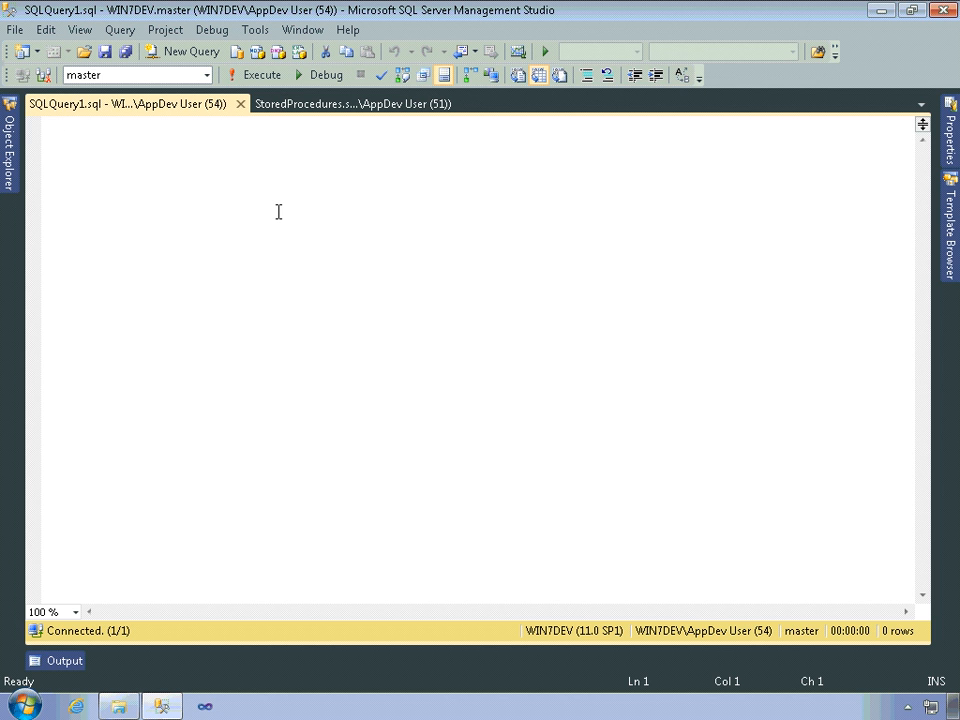
click(62, 122)
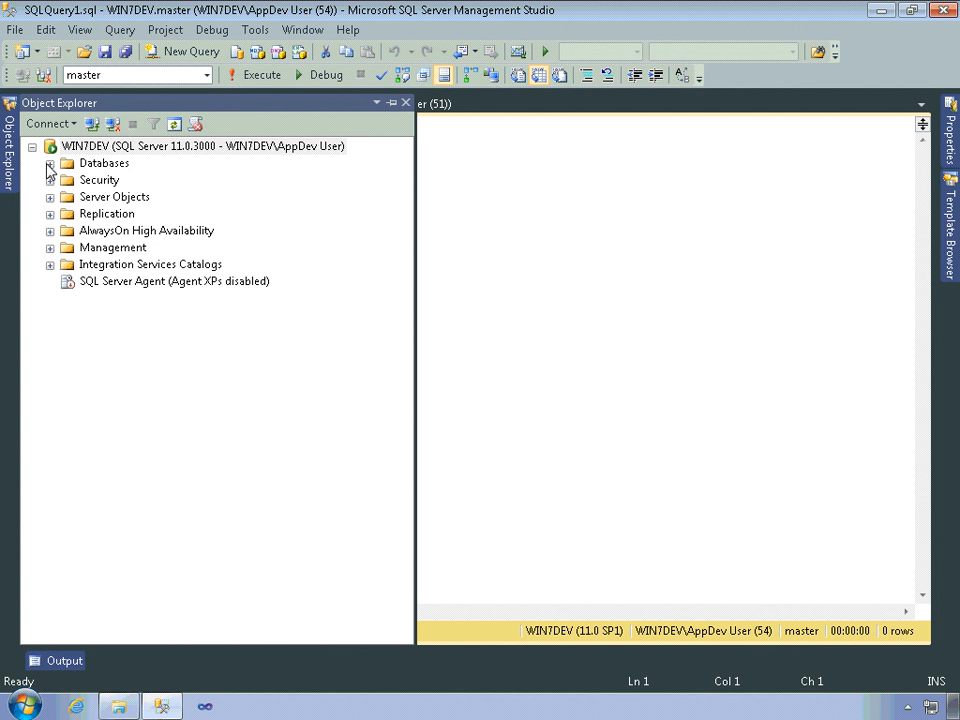
Expand Databases > Northwind > Programmability > Stored Procedures in Object Explorer.
click(50, 163)
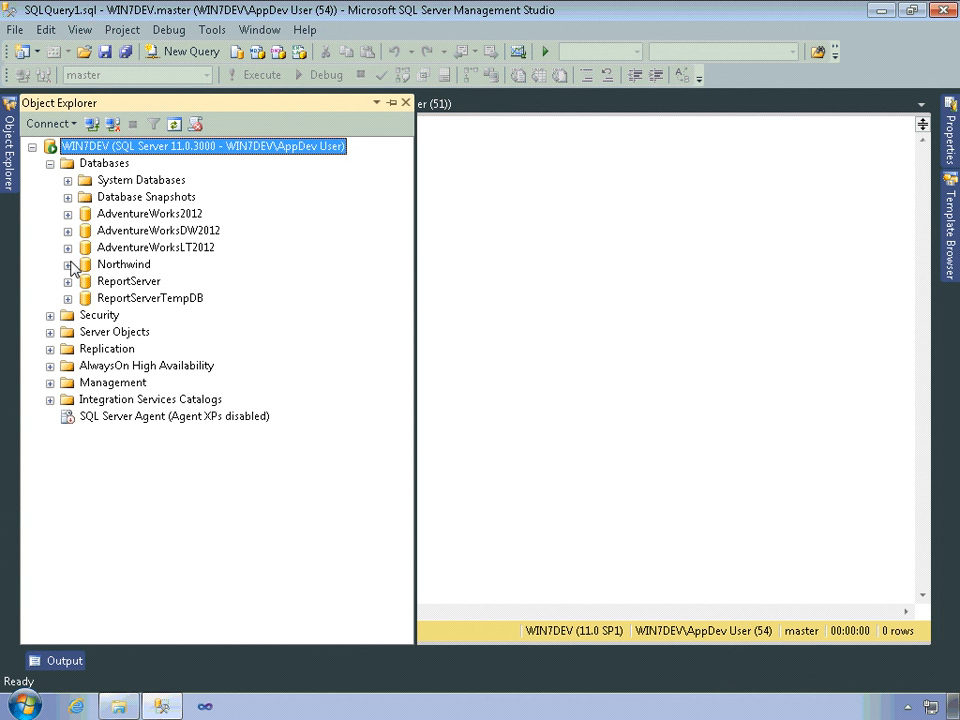
click(68, 264)
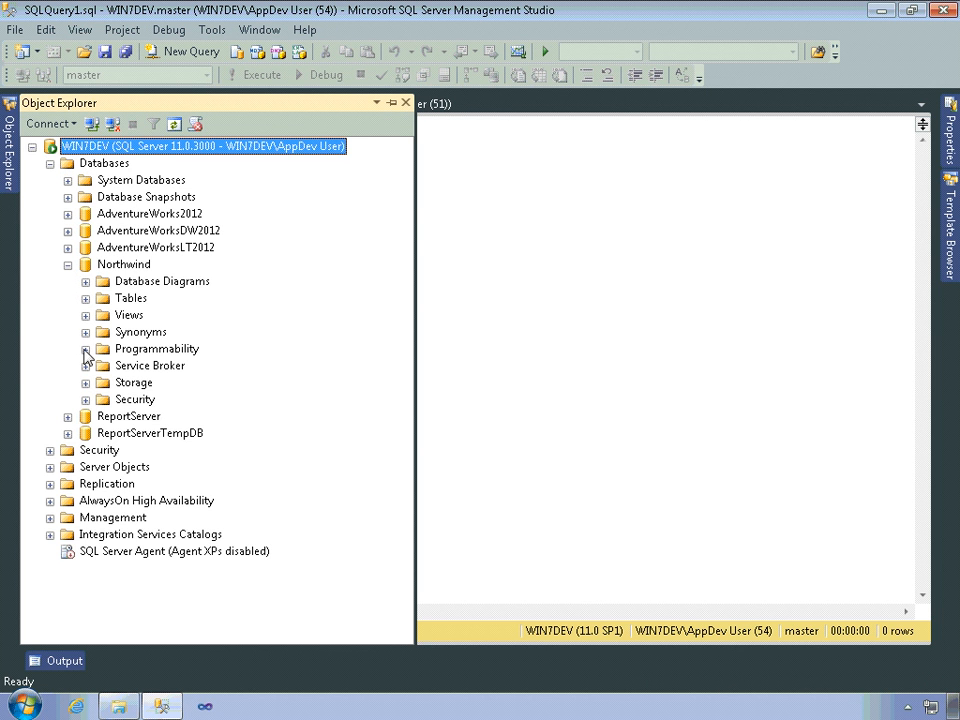
click(86, 348)
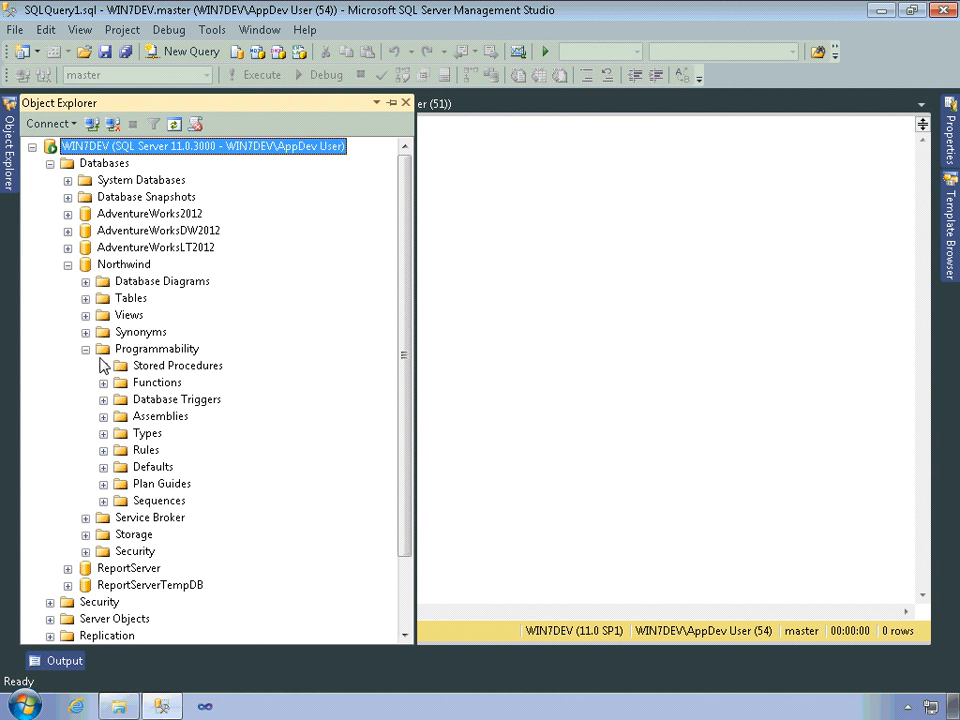
mouse_move(147, 422)
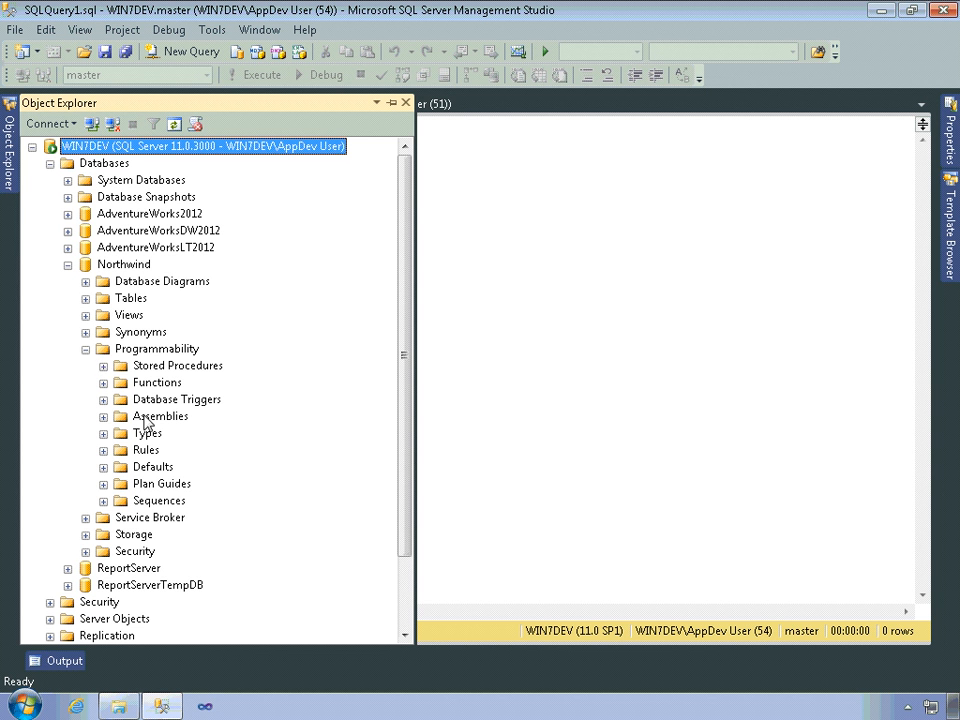
mouse_move(108, 377)
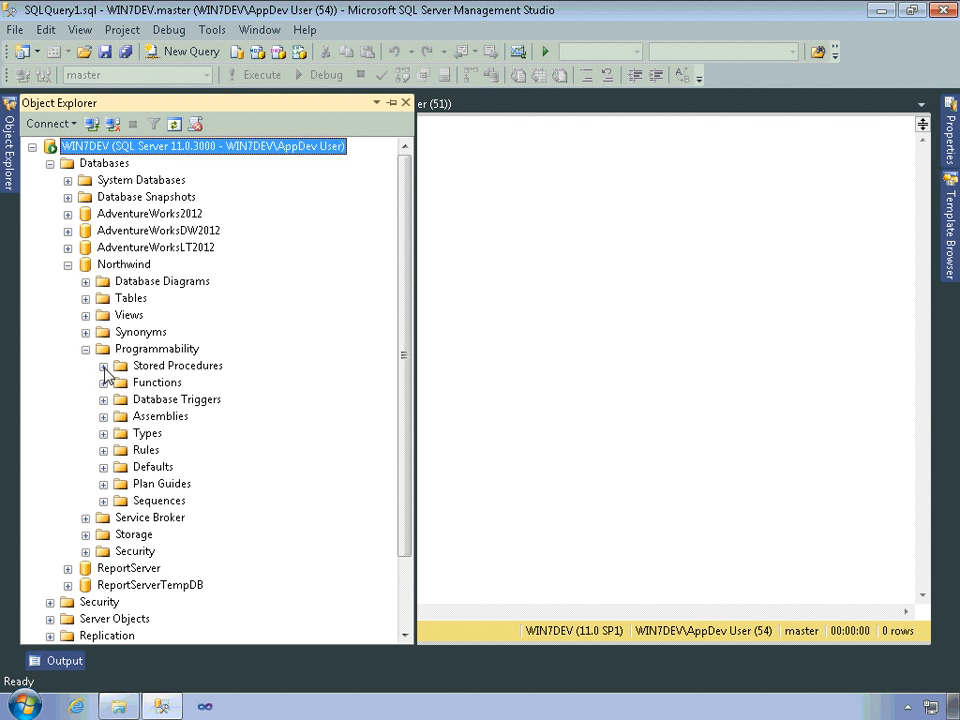
click(103, 365)
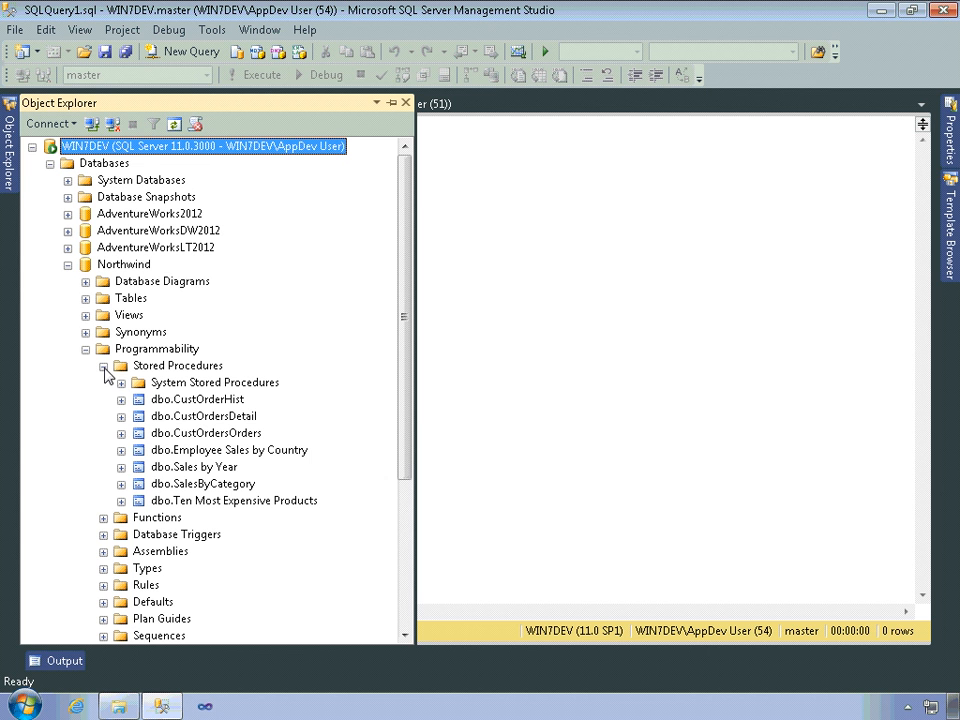
Choose New Stored Procedure from the Stored Procedures folder's context menu.
click(178, 365)
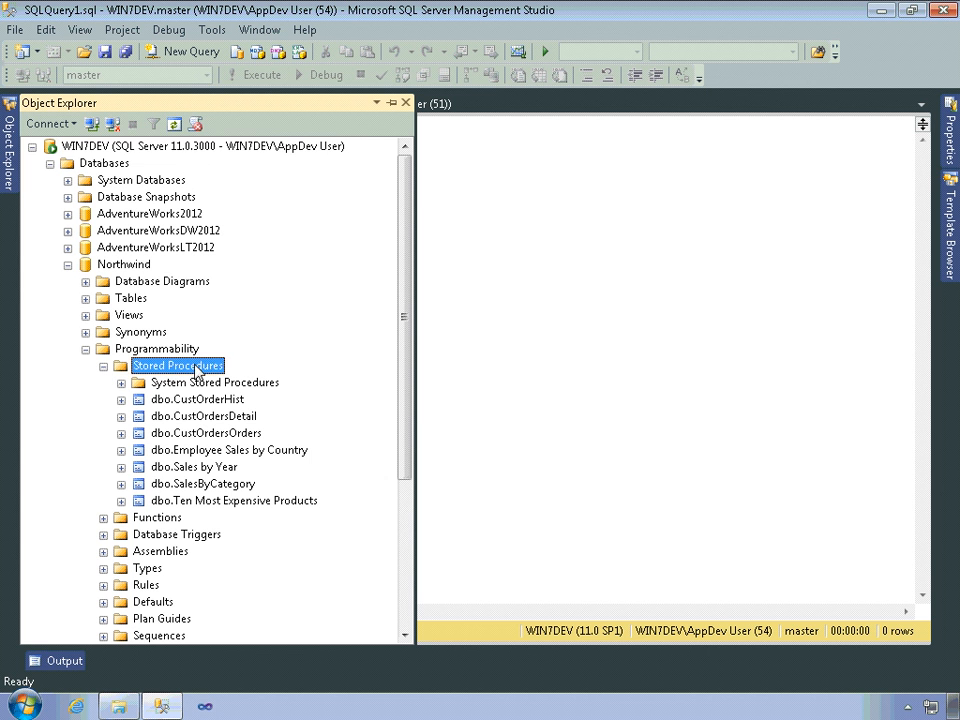
right_click(177, 365)
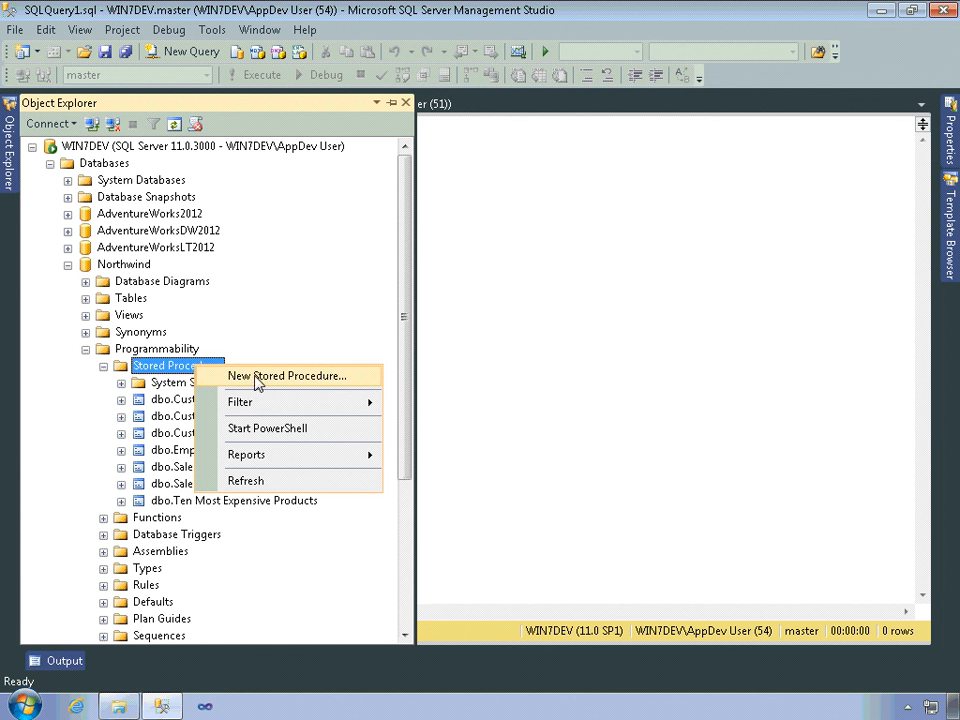
click(291, 375)
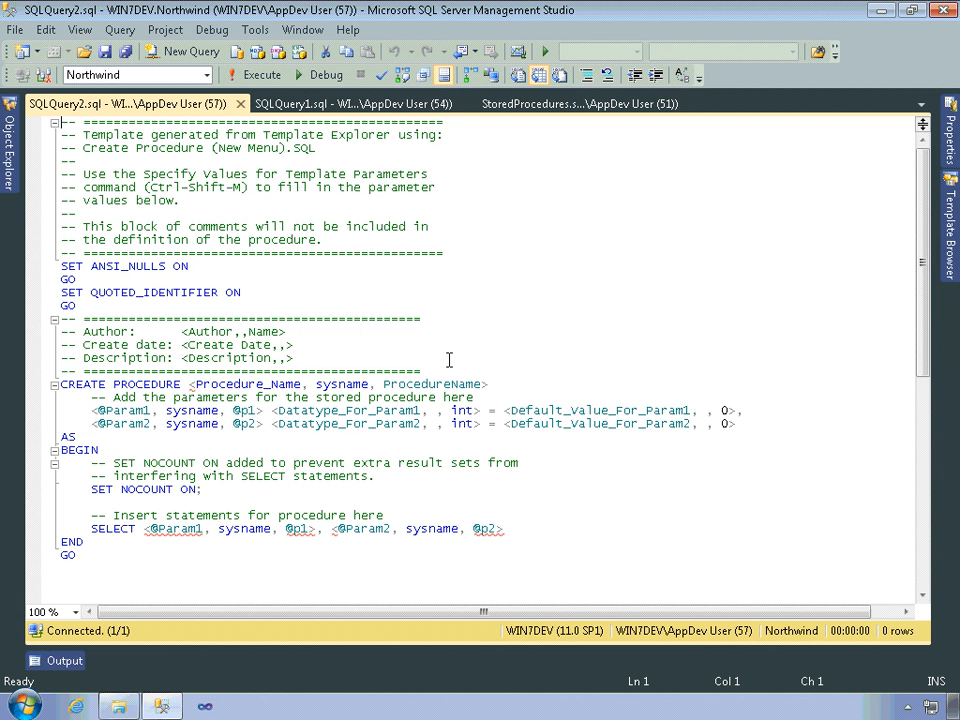
mouse_move(681, 75)
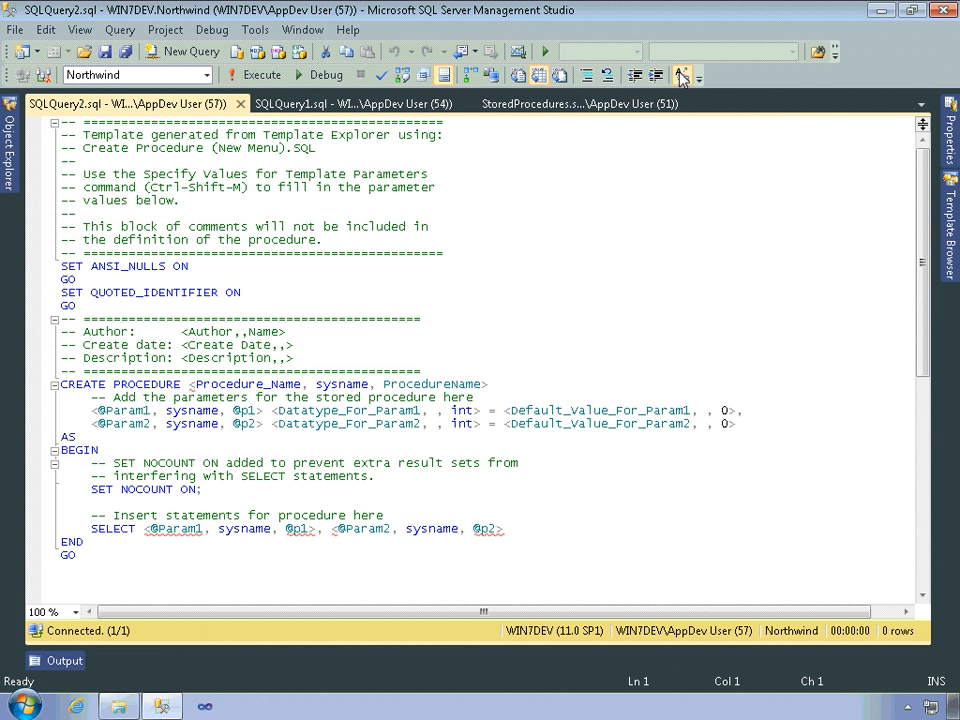
mouse_move(680, 75)
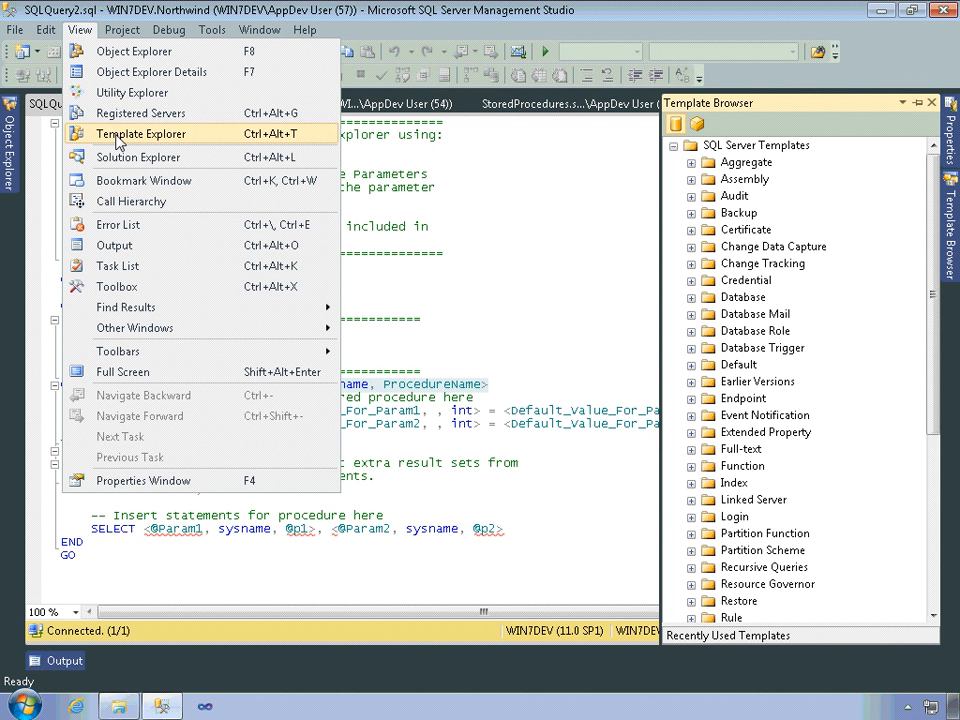
mouse_move(850, 113)
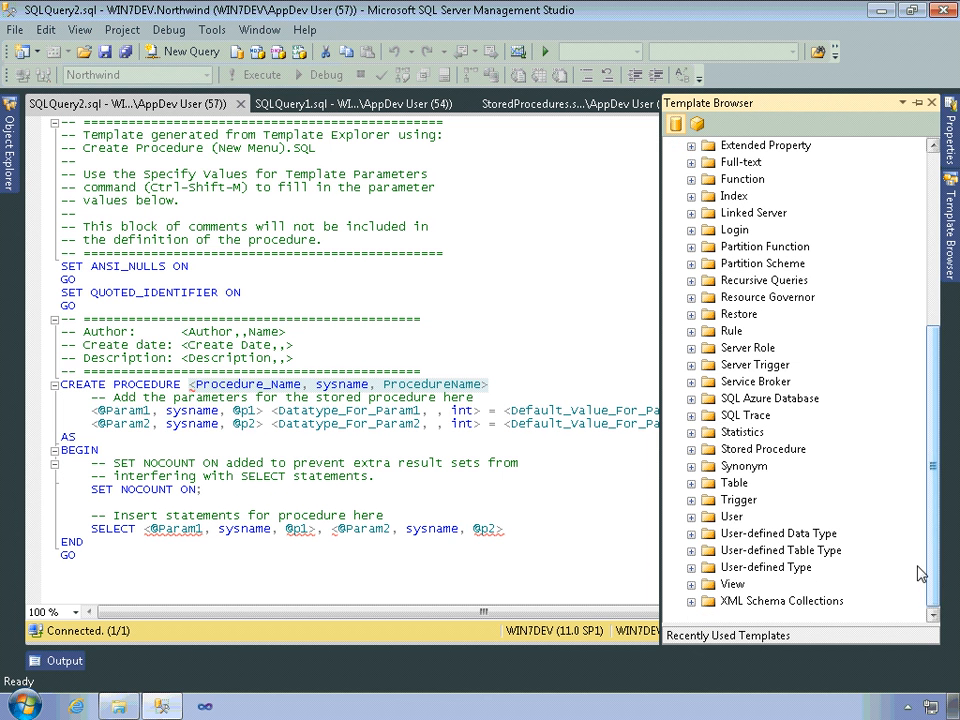
Expand the Stored Procedure folder in Template Explorer to list its templates.
click(691, 449)
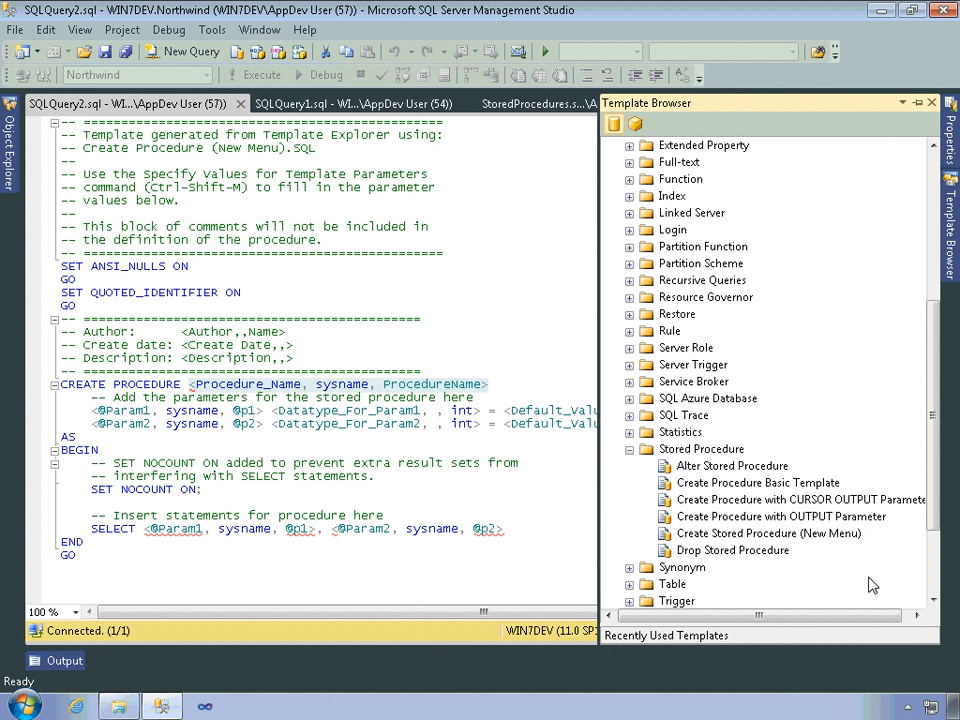
mouse_move(870, 583)
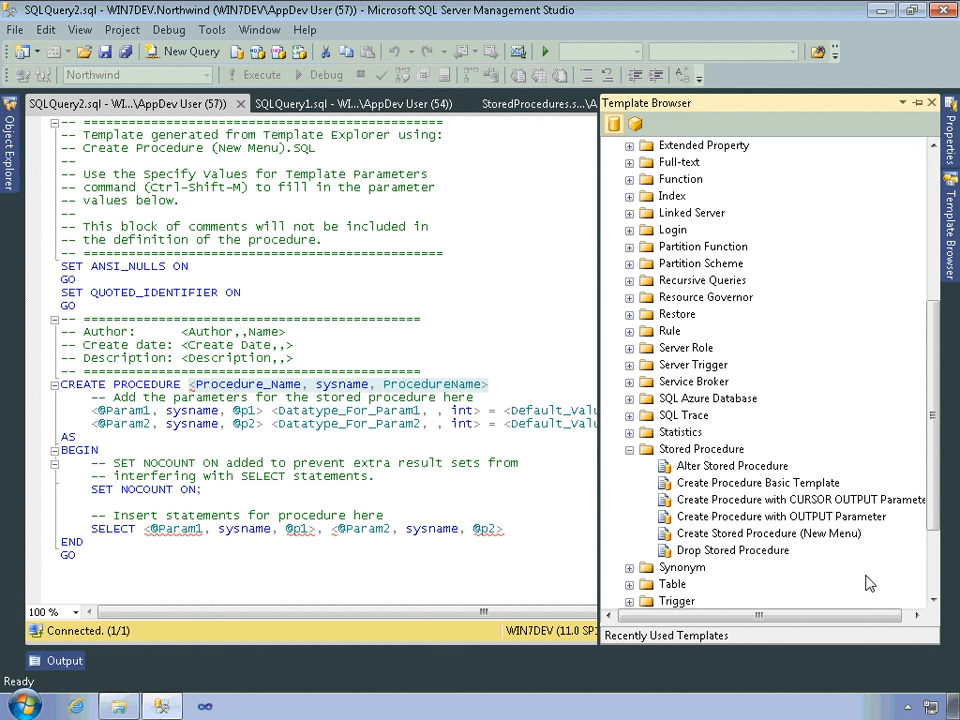
mouse_move(757, 489)
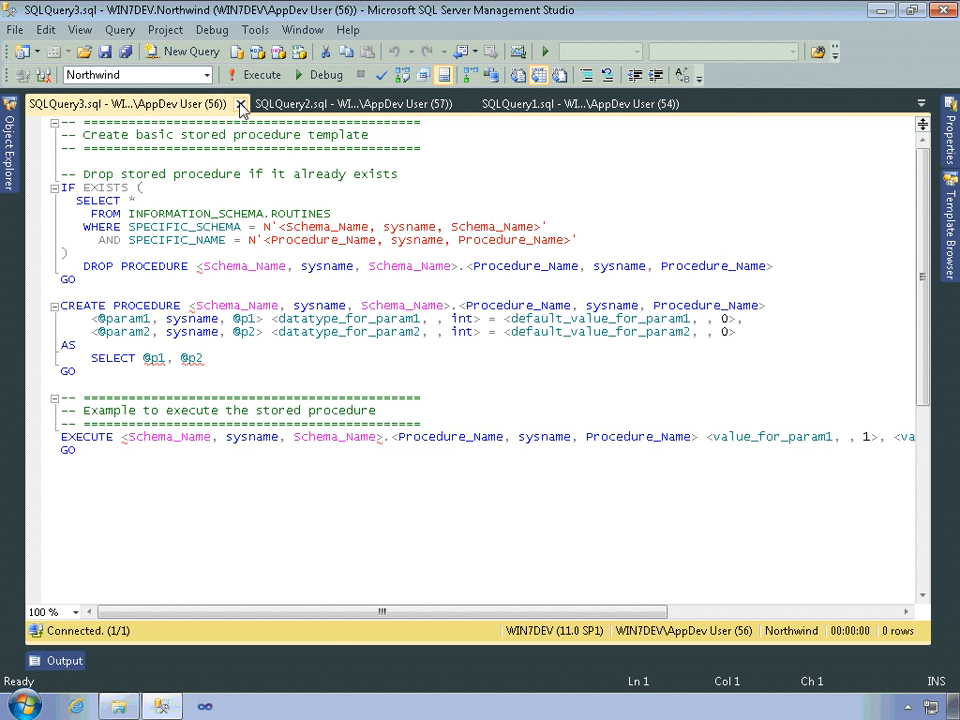
Close both SQLQuery tabs and set the StoredProcedures script's database to Northwind.
click(240, 104)
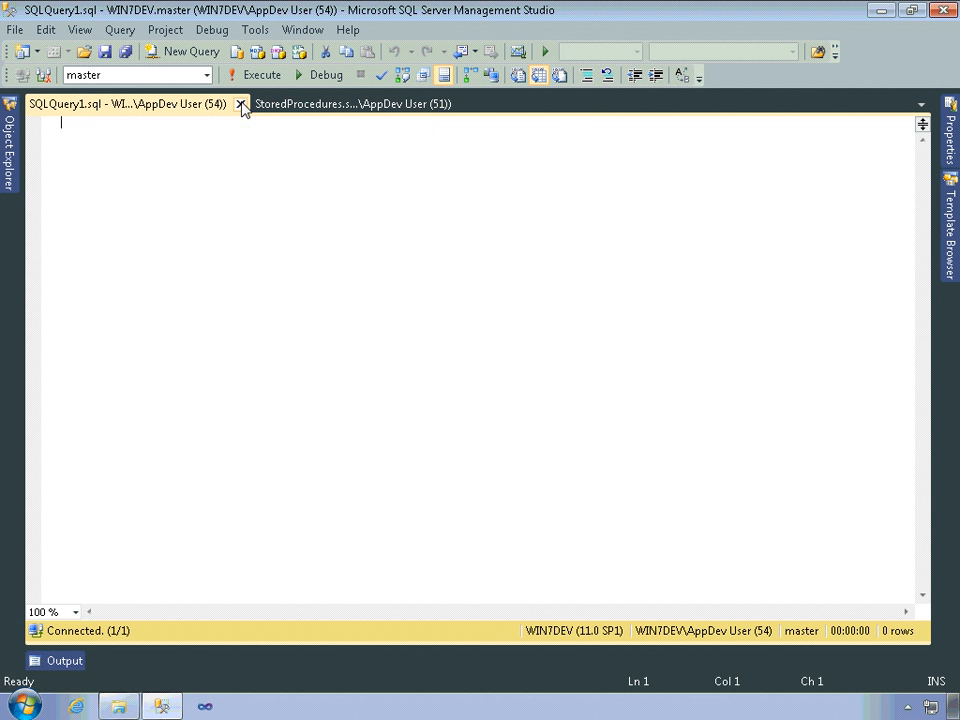
click(240, 103)
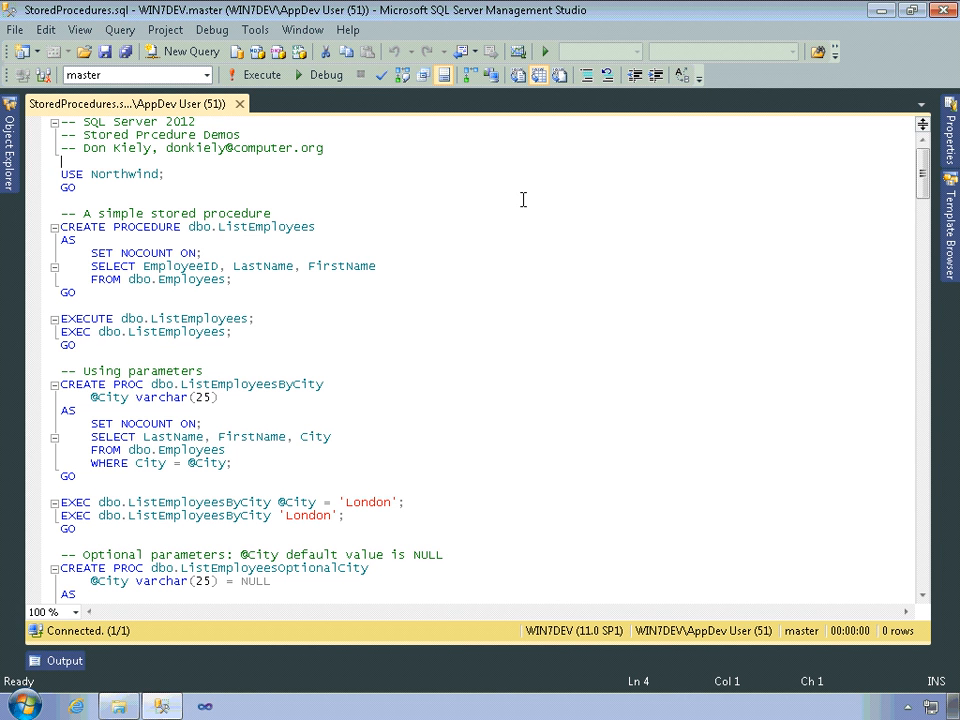
click(206, 74)
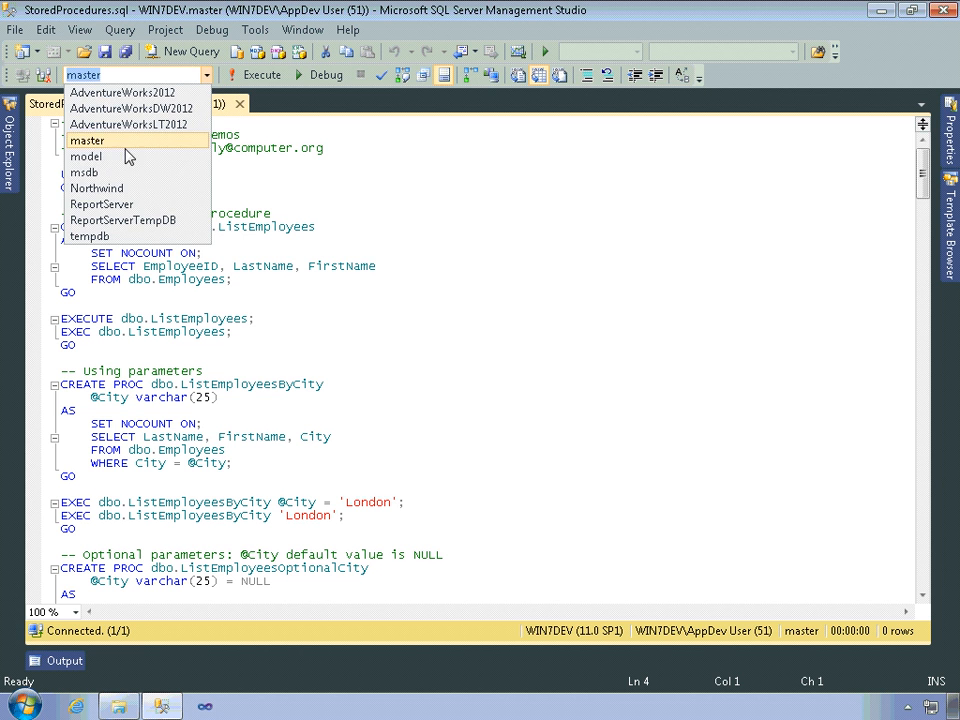
click(96, 188)
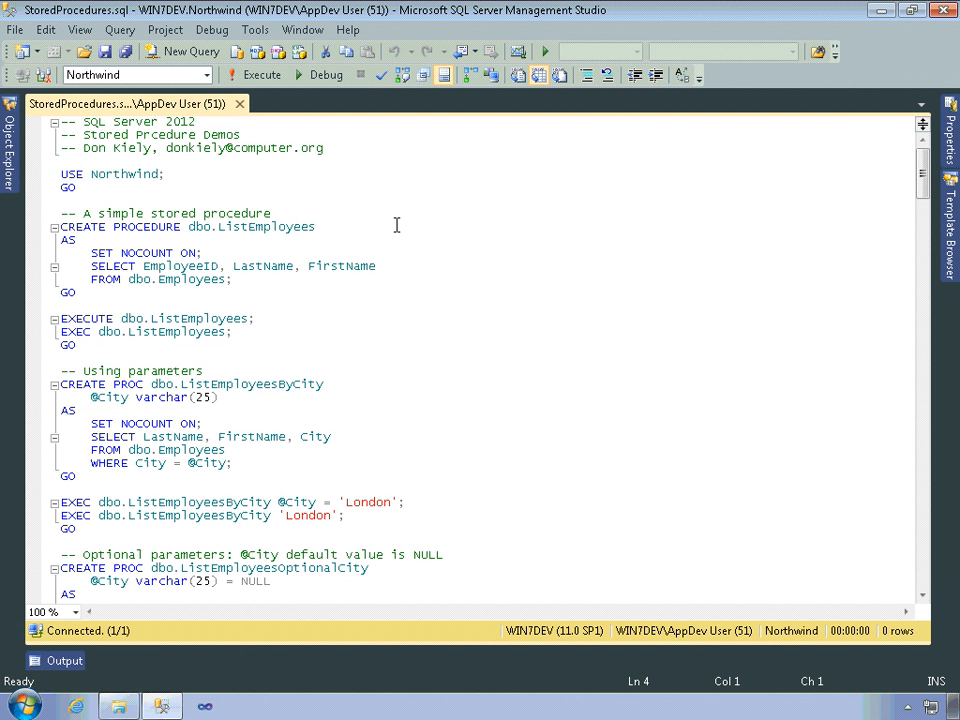
Select the SELECT statement inside the ListEmployees procedure body.
double_click(265, 226)
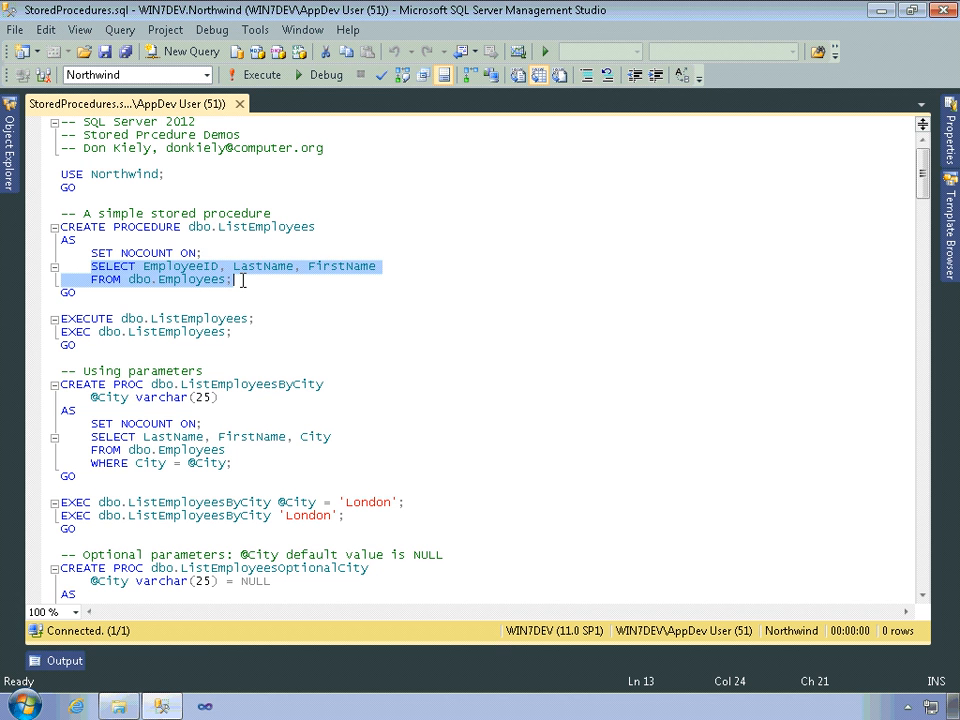
mouse_move(260, 288)
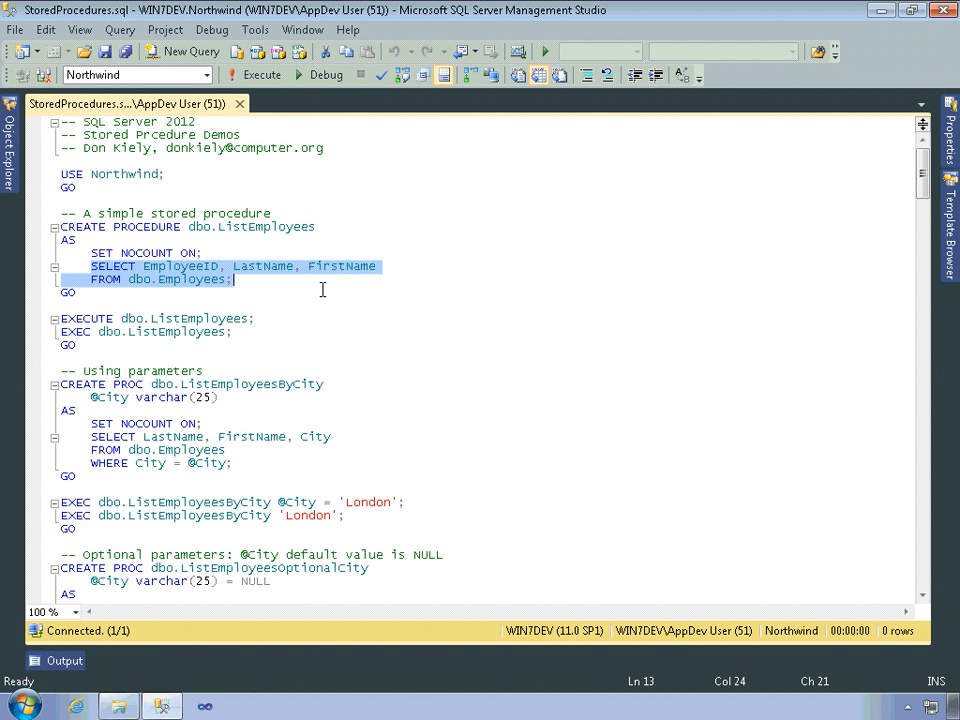
mouse_move(92, 297)
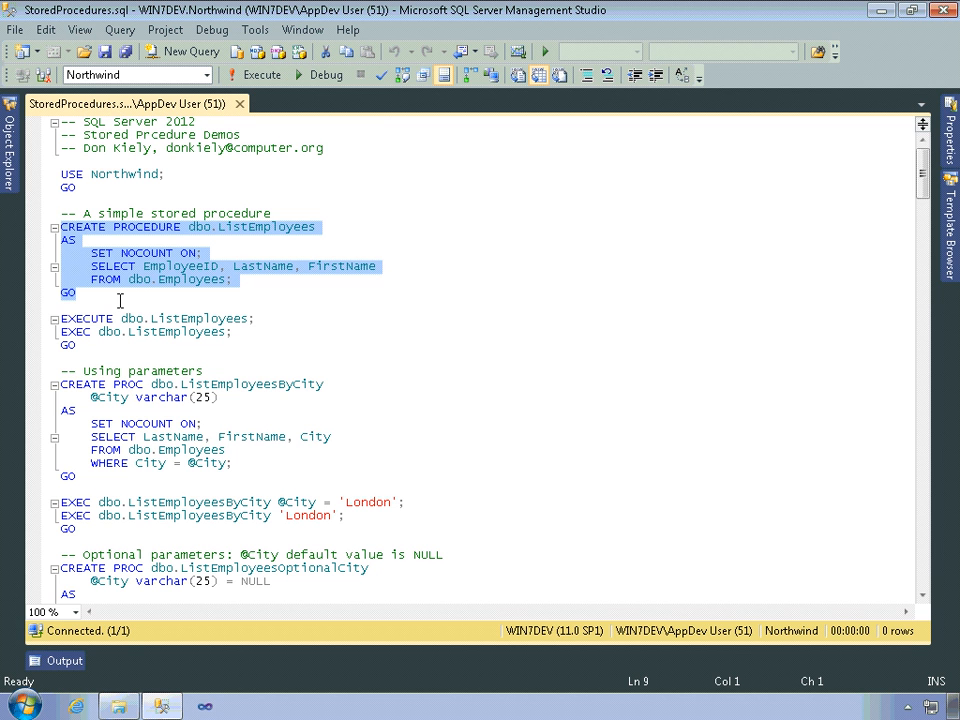
mouse_move(380, 88)
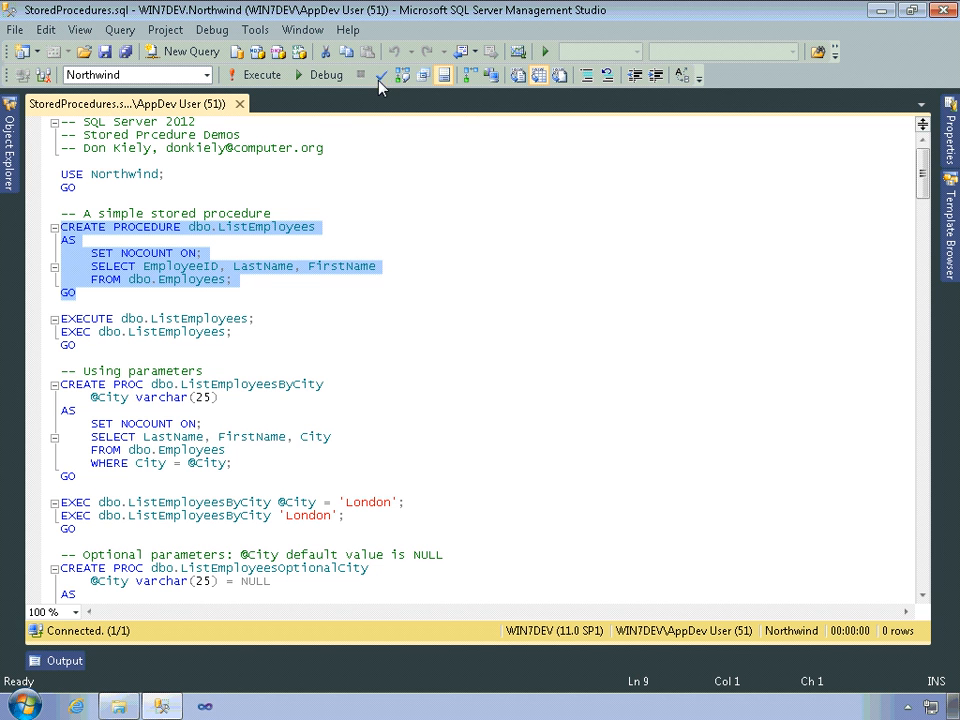
Execute the selected ListEmployees CREATE PROCEDURE block against Northwind.
click(262, 75)
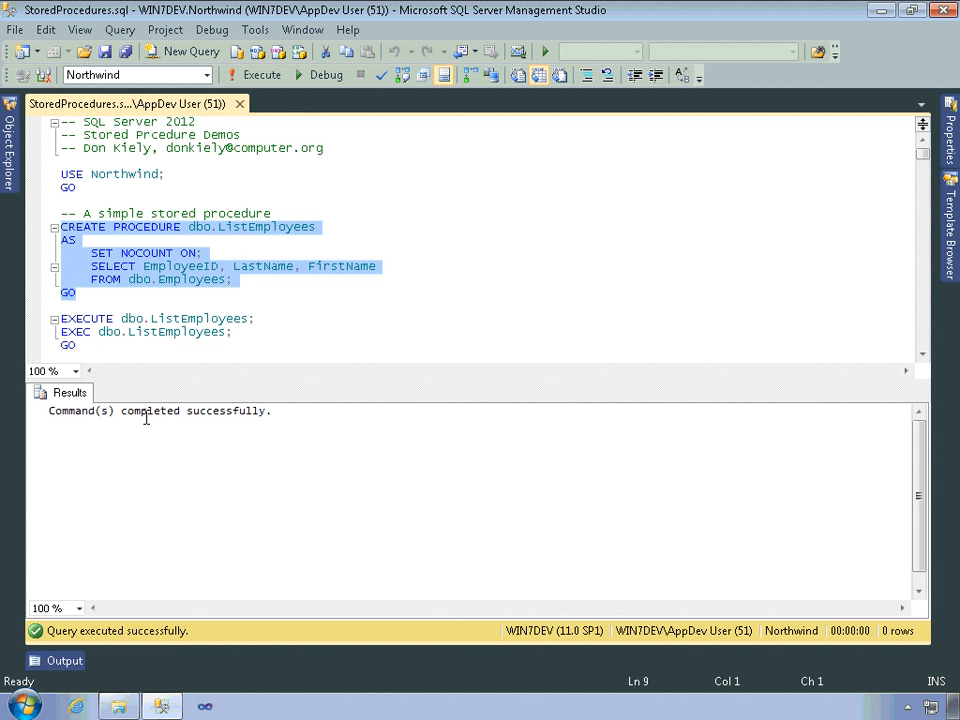
mouse_move(194, 444)
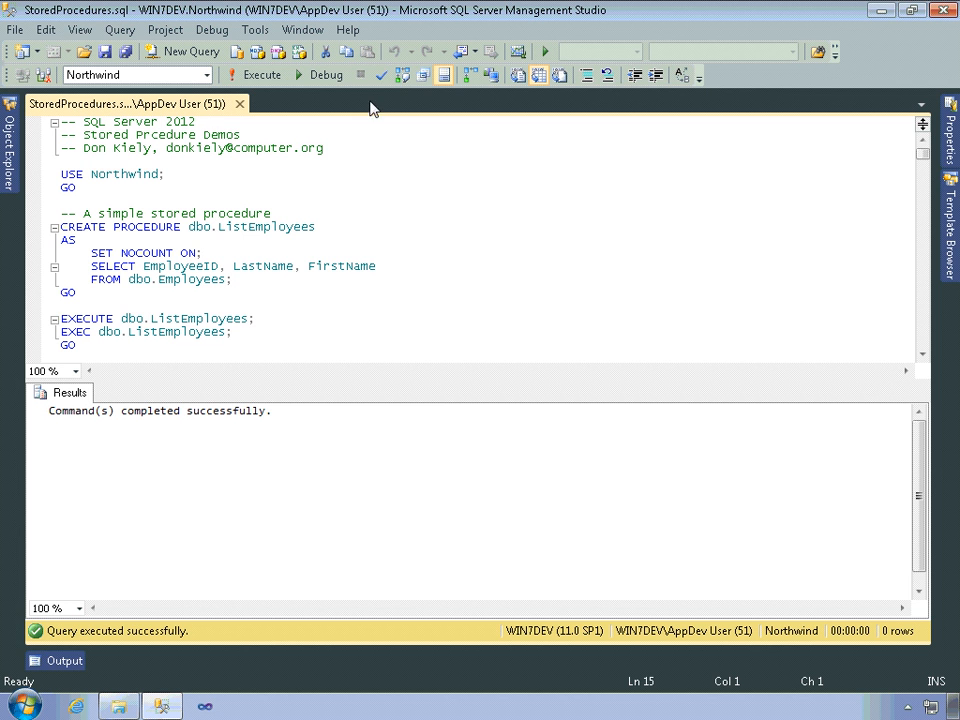
mouse_move(381, 75)
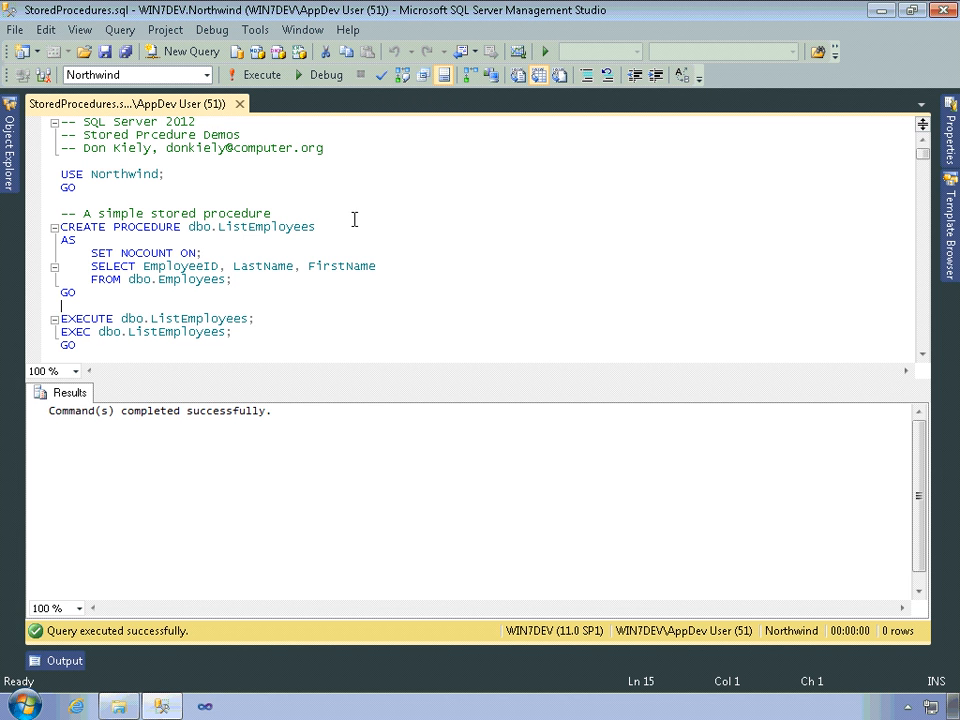
drag(62, 226, 75, 292)
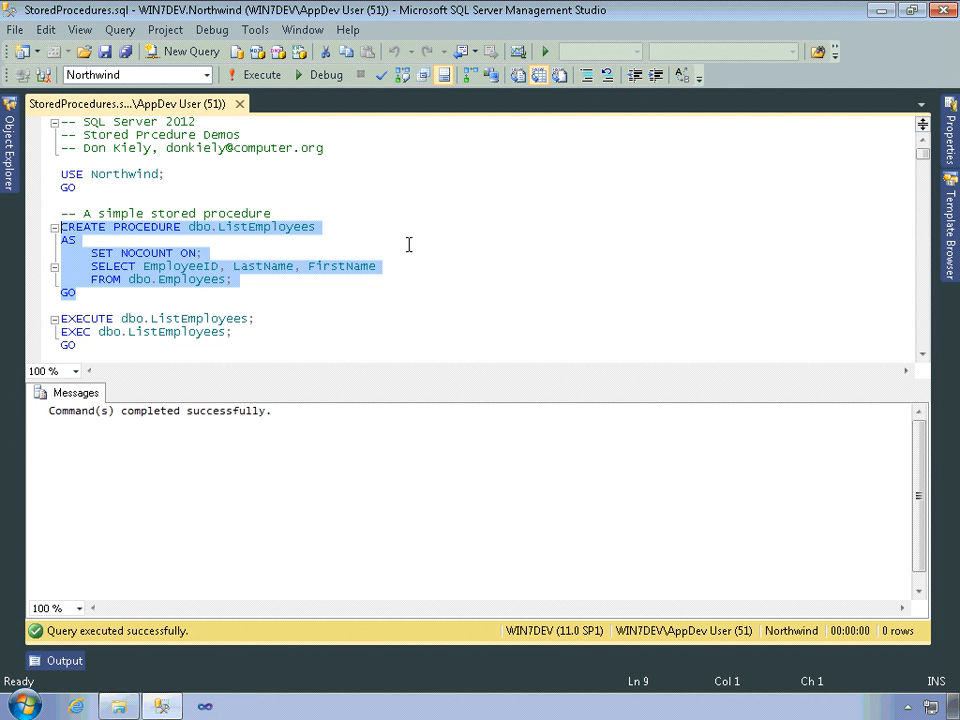
double_click(147, 226)
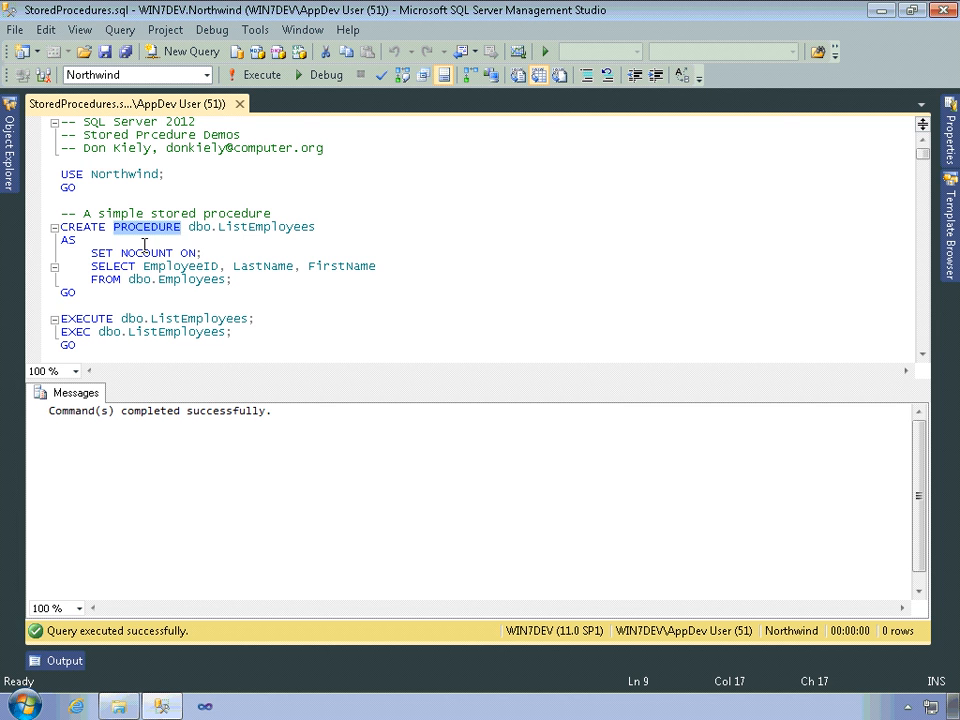
mouse_move(80, 255)
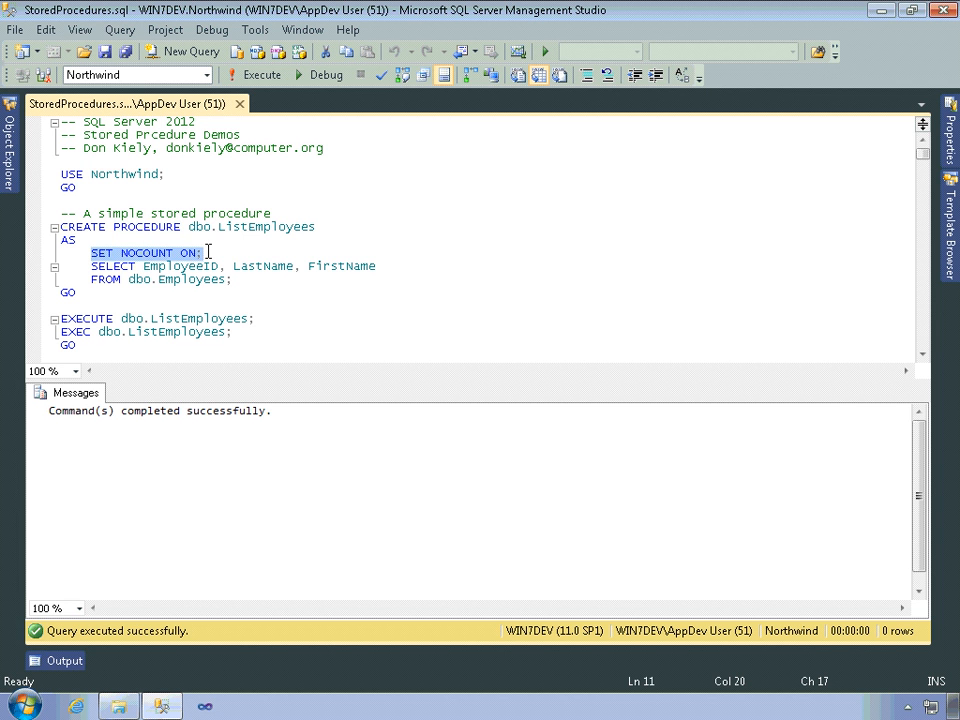
mouse_move(333, 301)
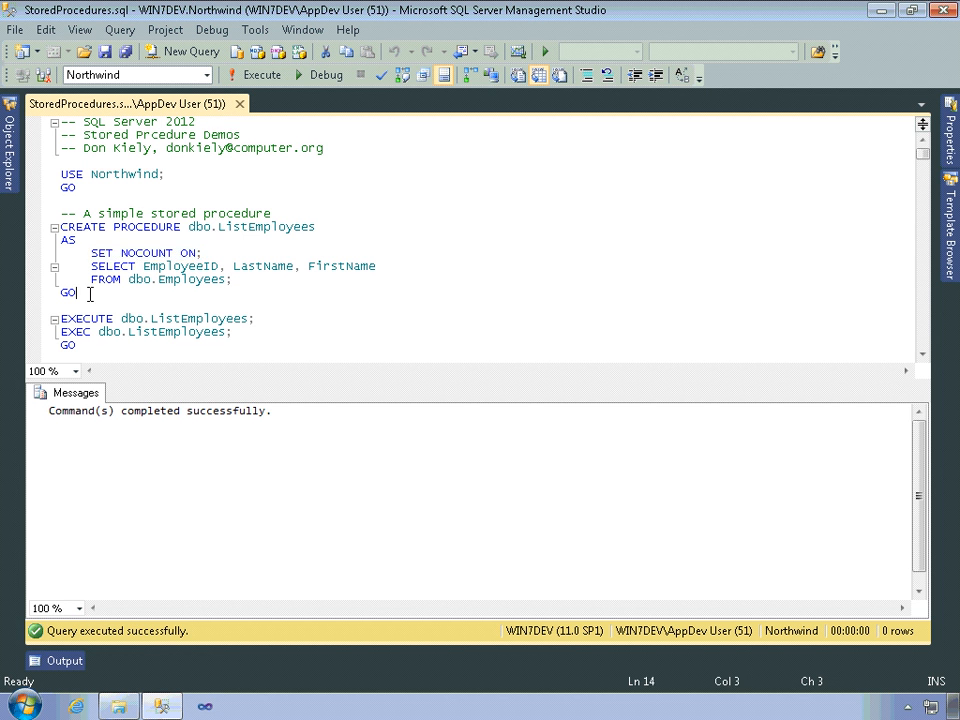
Re-run the ListEmployees definition, hitting error Msg 2714, then select its EXECUTE statement.
click(261, 75)
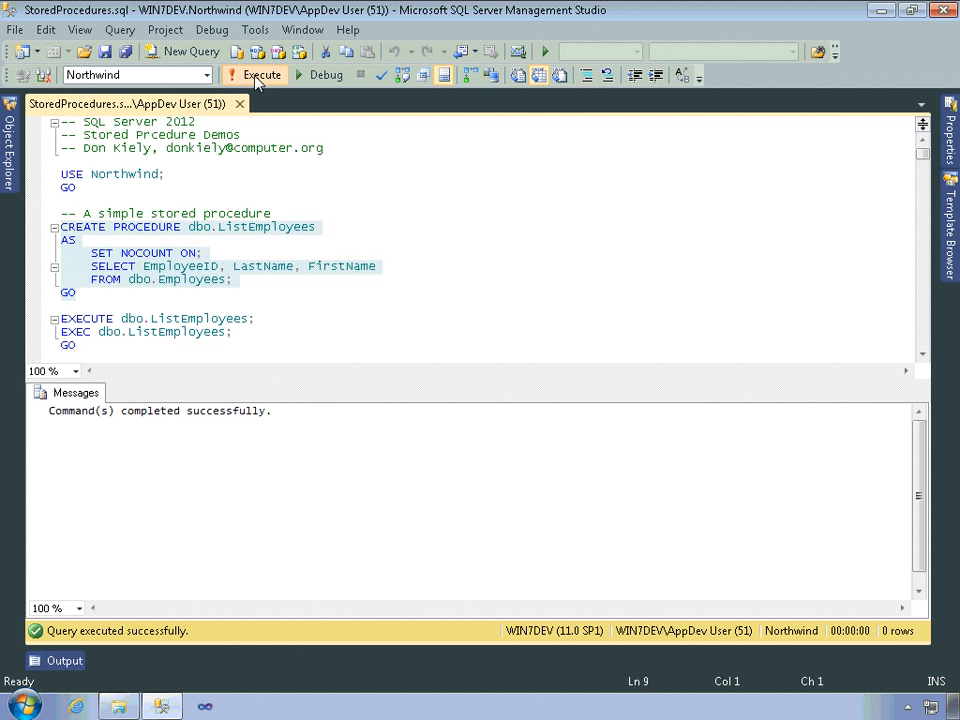
click(262, 74)
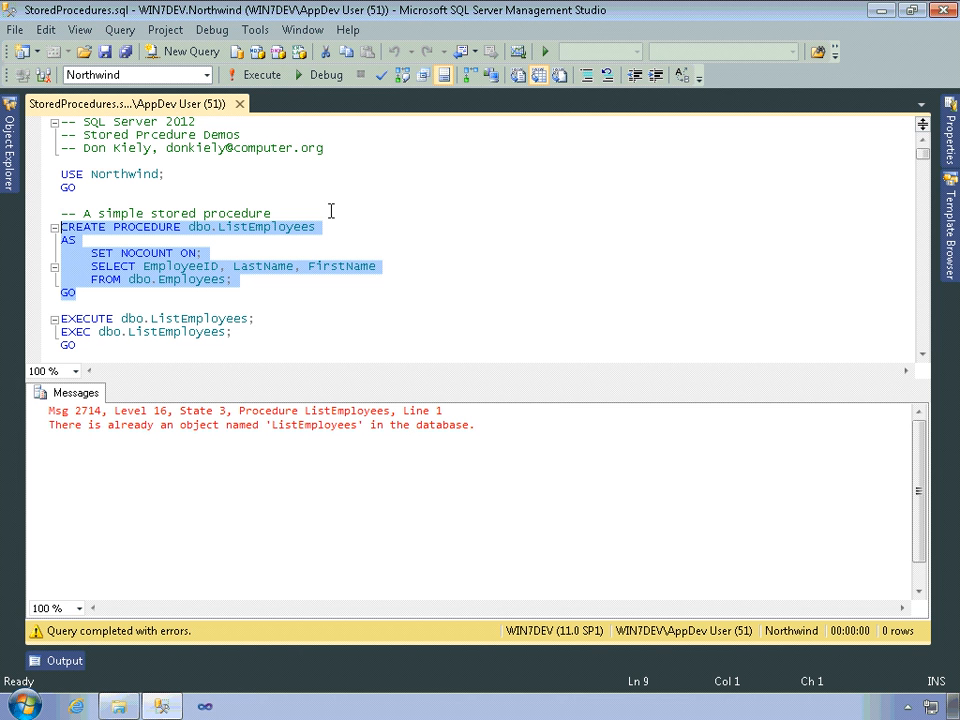
click(257, 318)
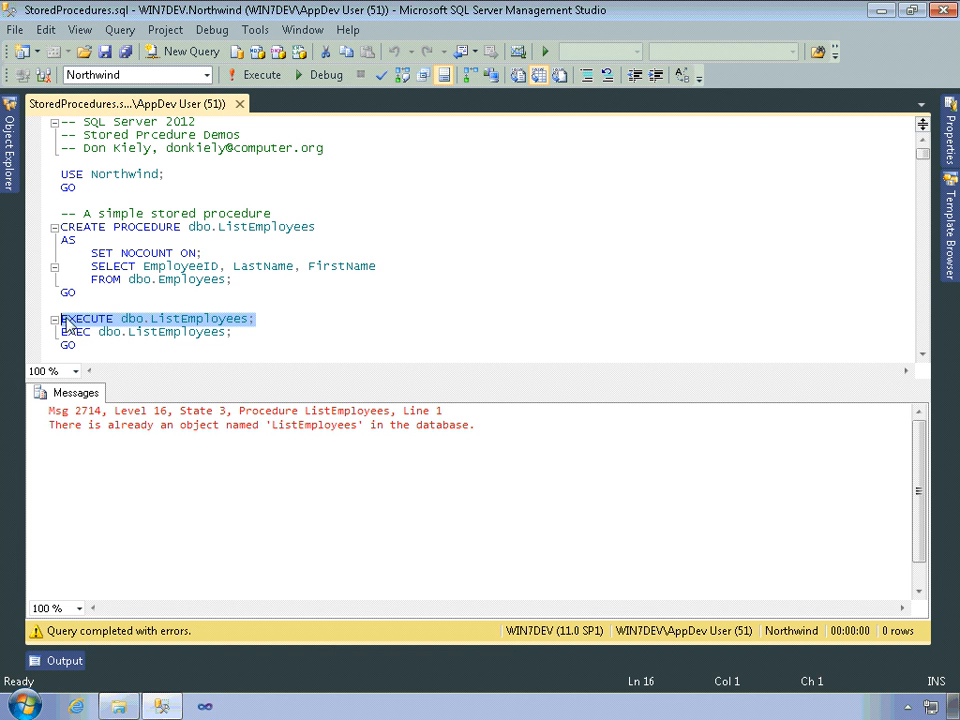
Execute dbo.ListEmployees to return the nine employees' IDs and names.
click(255, 75)
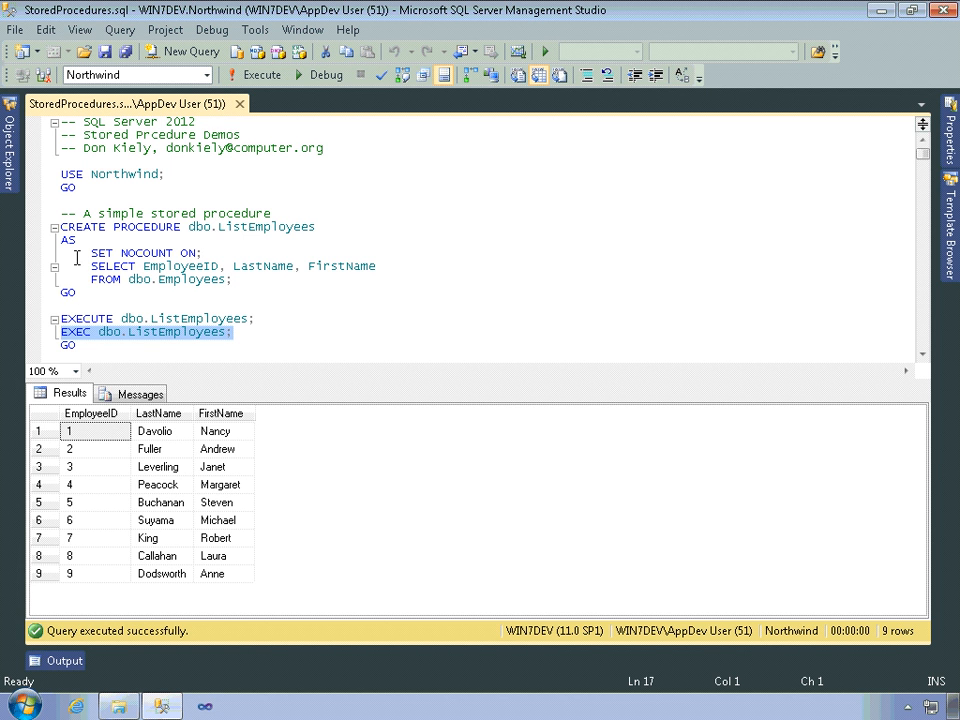
mouse_move(276, 326)
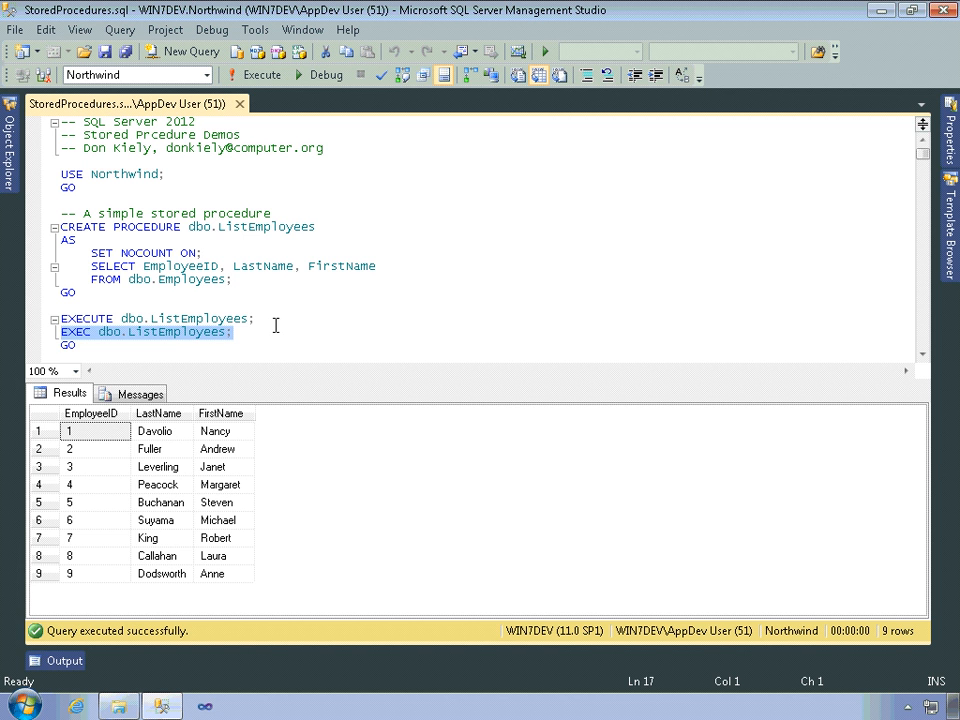
mouse_move(256, 335)
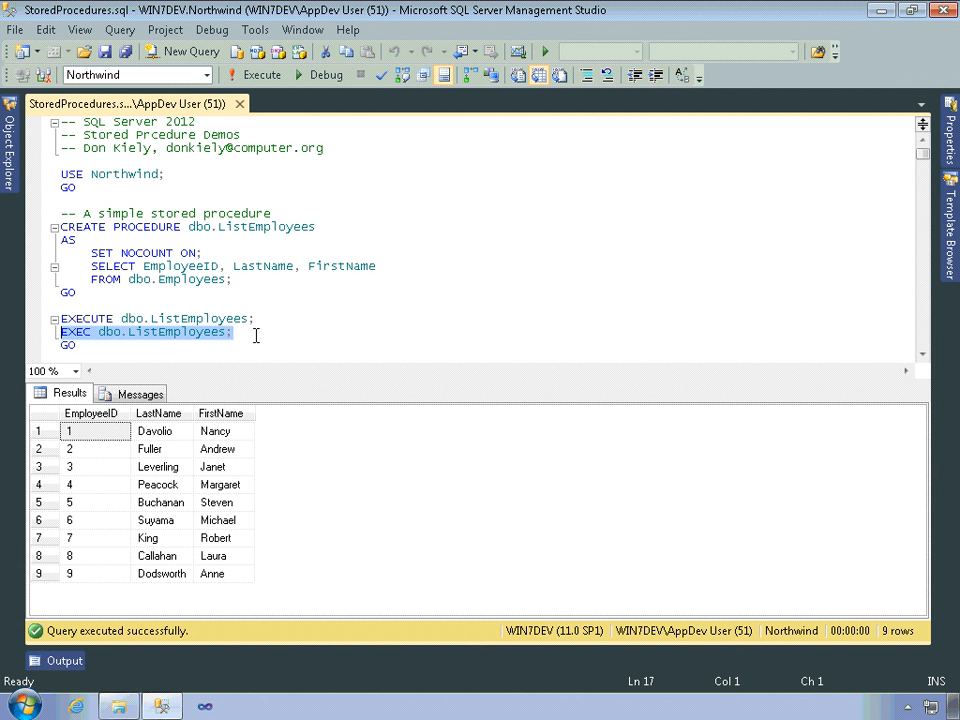
Select the procedure name in the short 'EXEC dbo.ListEmployees;' statement.
click(98, 331)
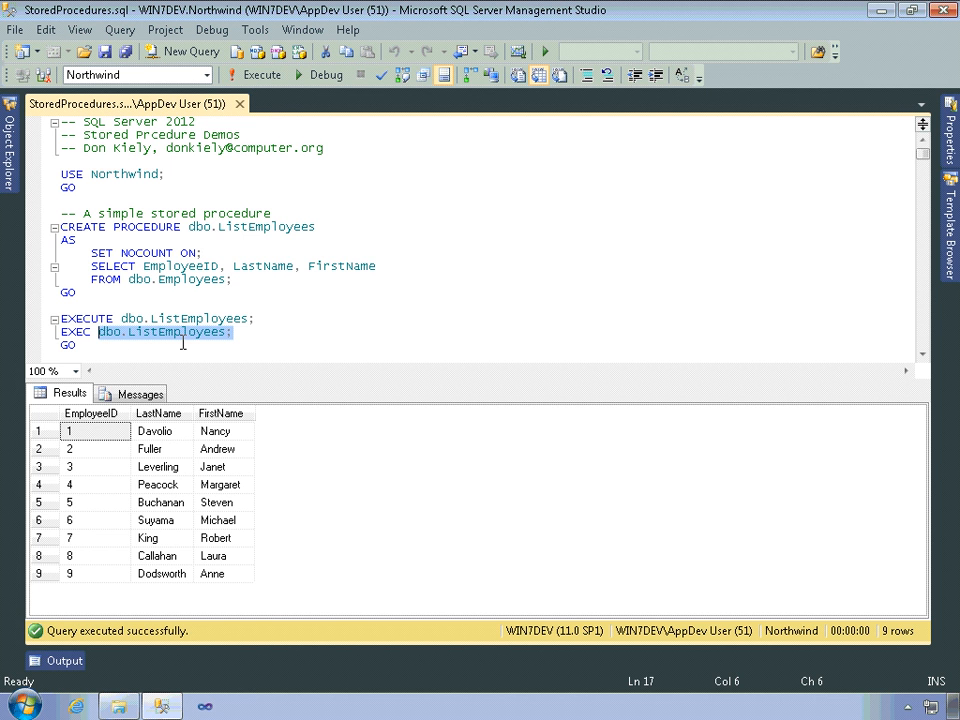
mouse_move(210, 350)
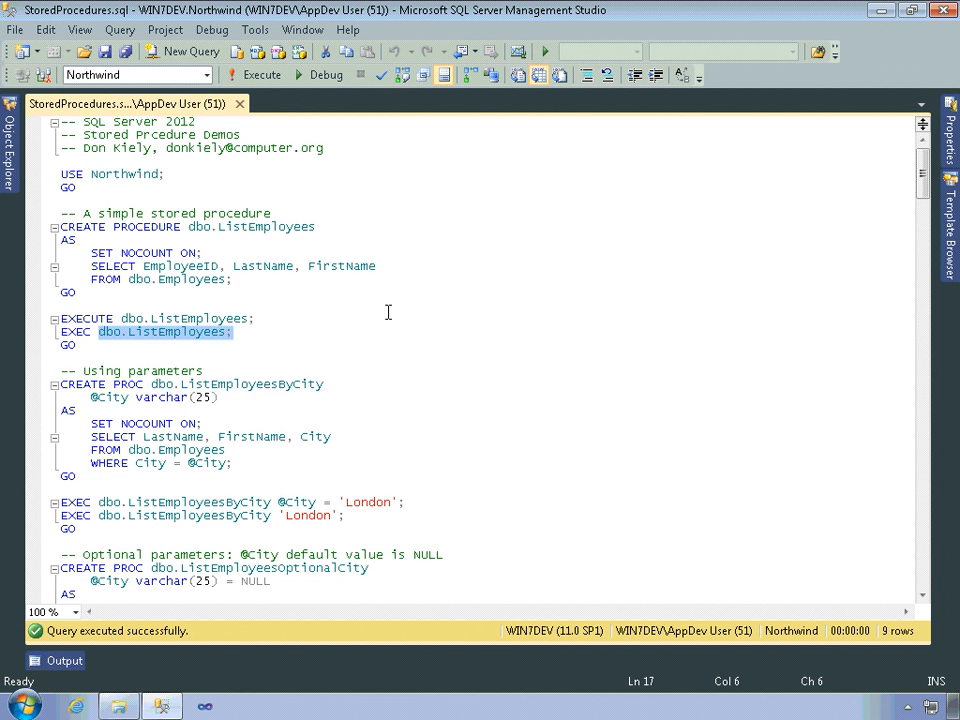
scroll(down, 3)
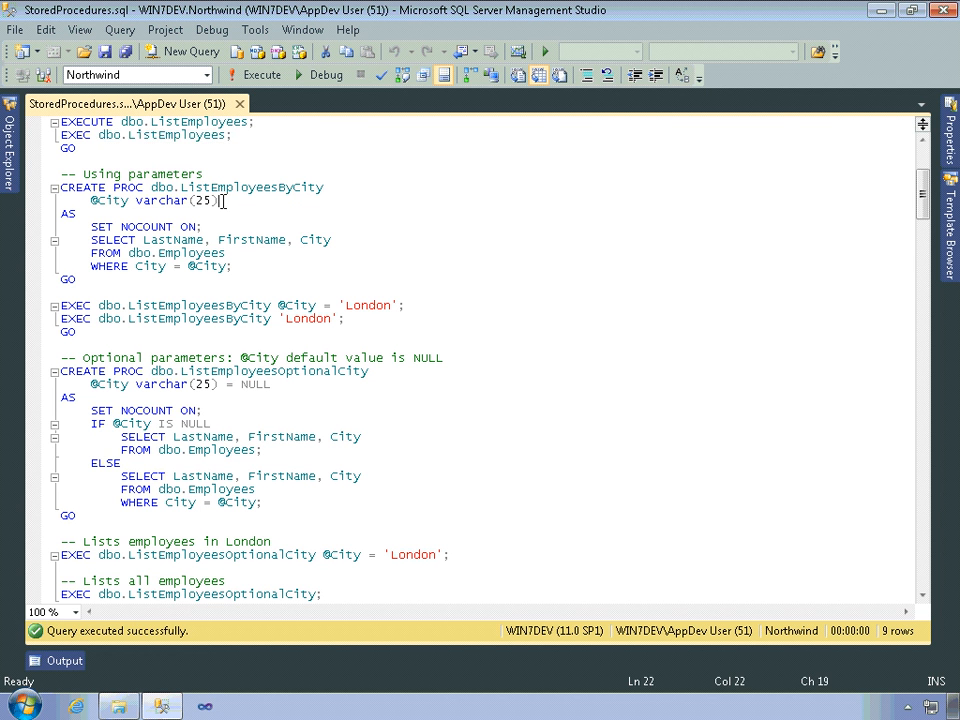
drag(216, 200, 91, 200)
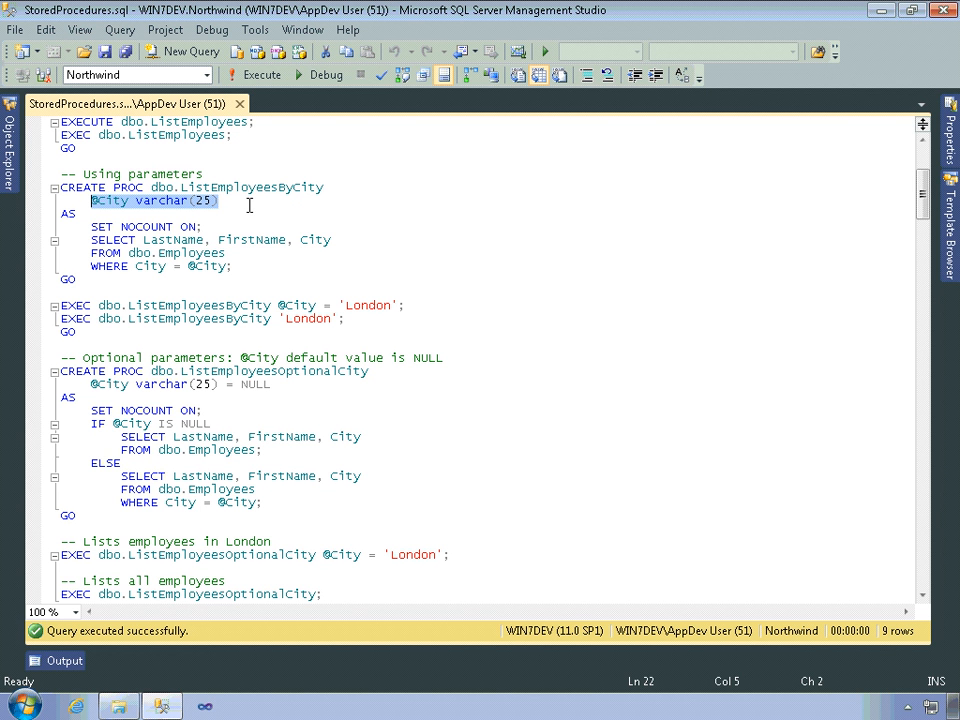
click(91, 200)
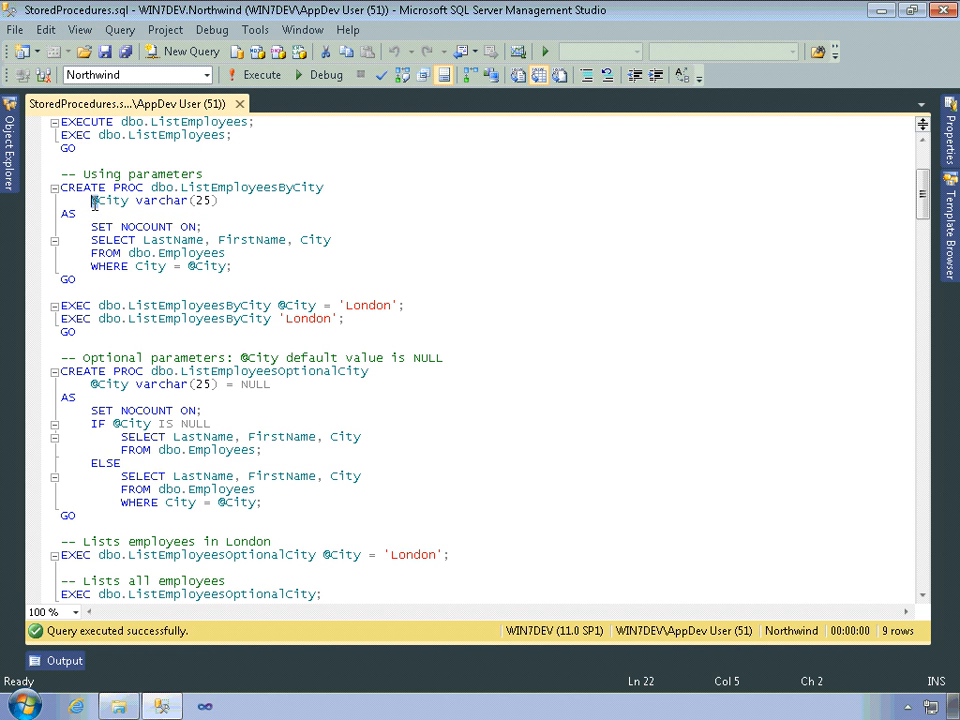
mouse_move(248, 205)
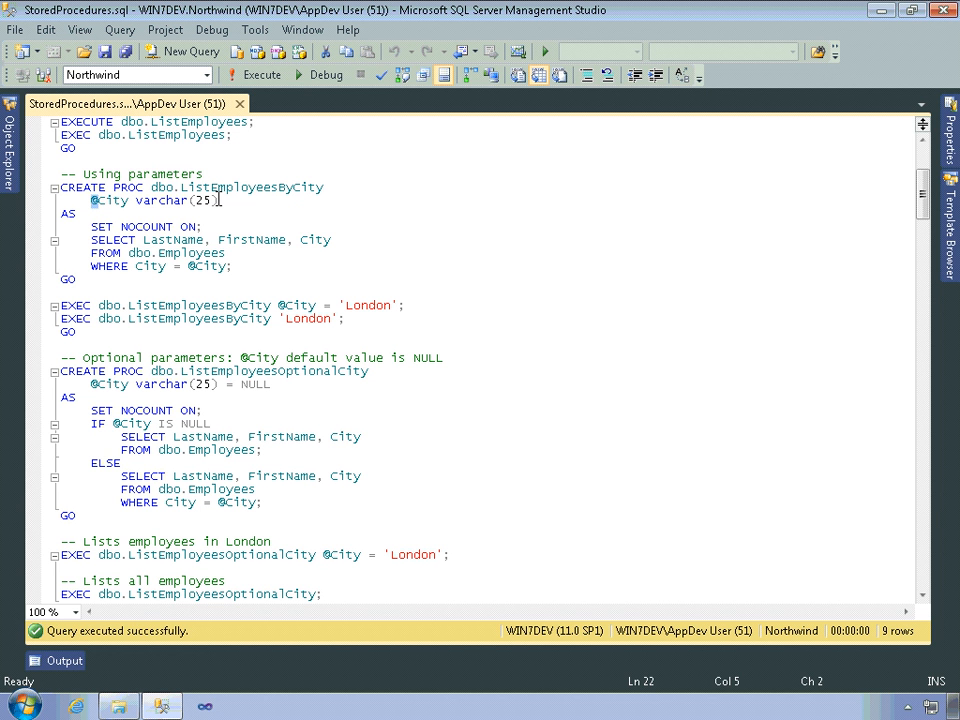
mouse_move(144, 265)
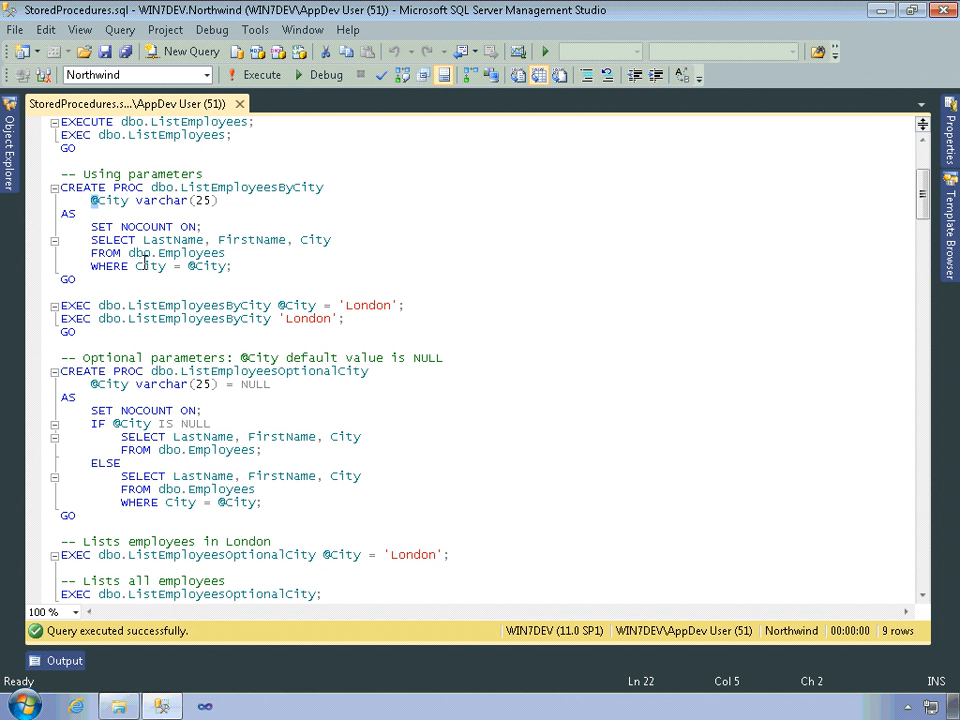
double_click(151, 266)
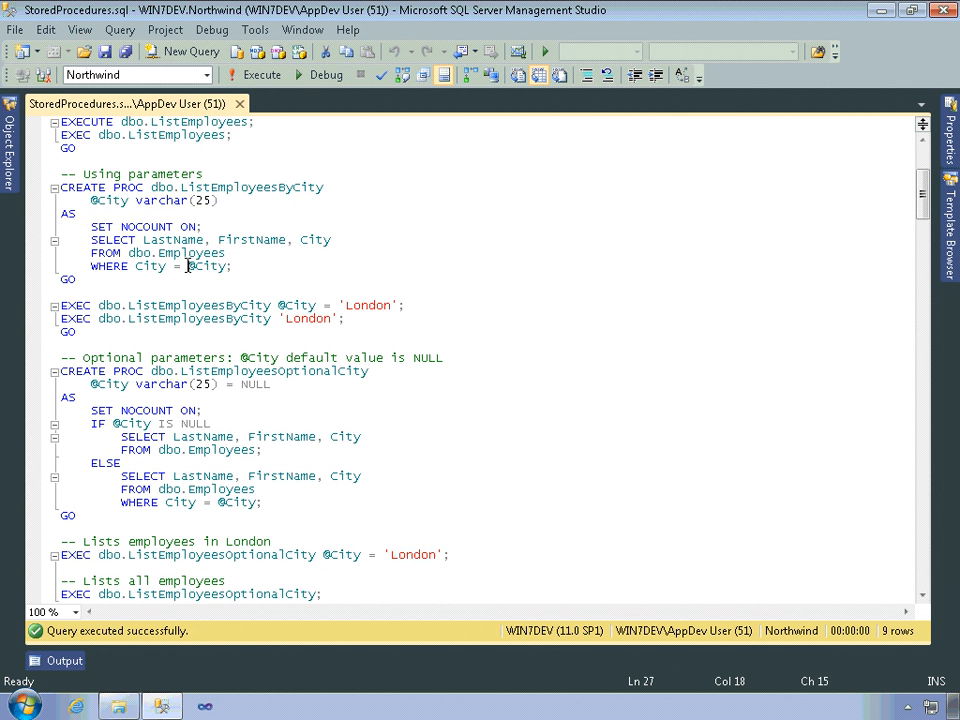
double_click(205, 266)
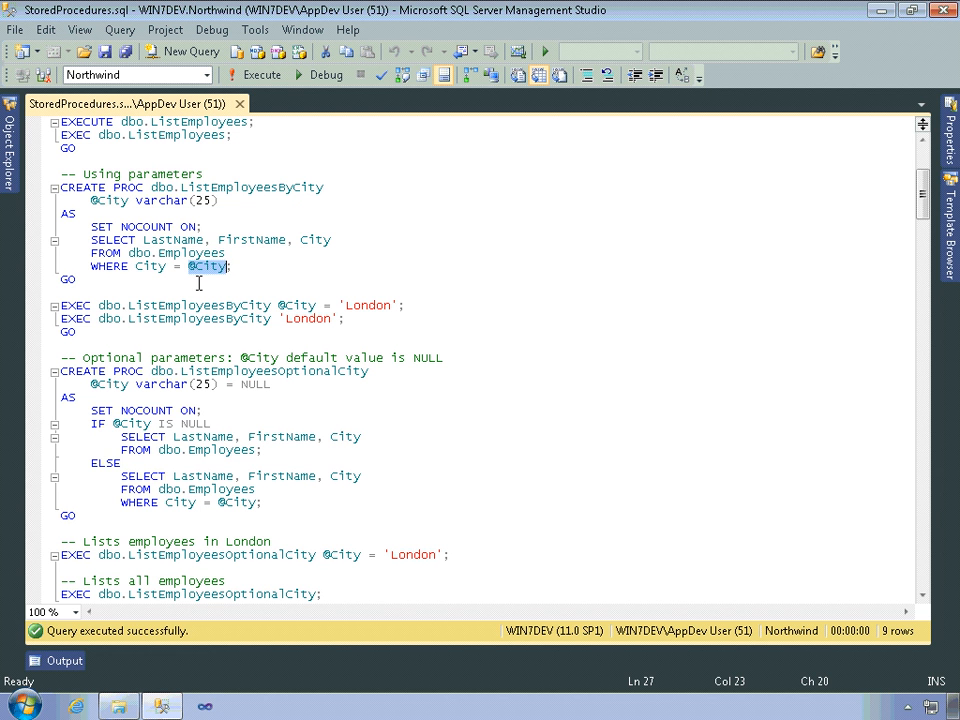
mouse_move(196, 284)
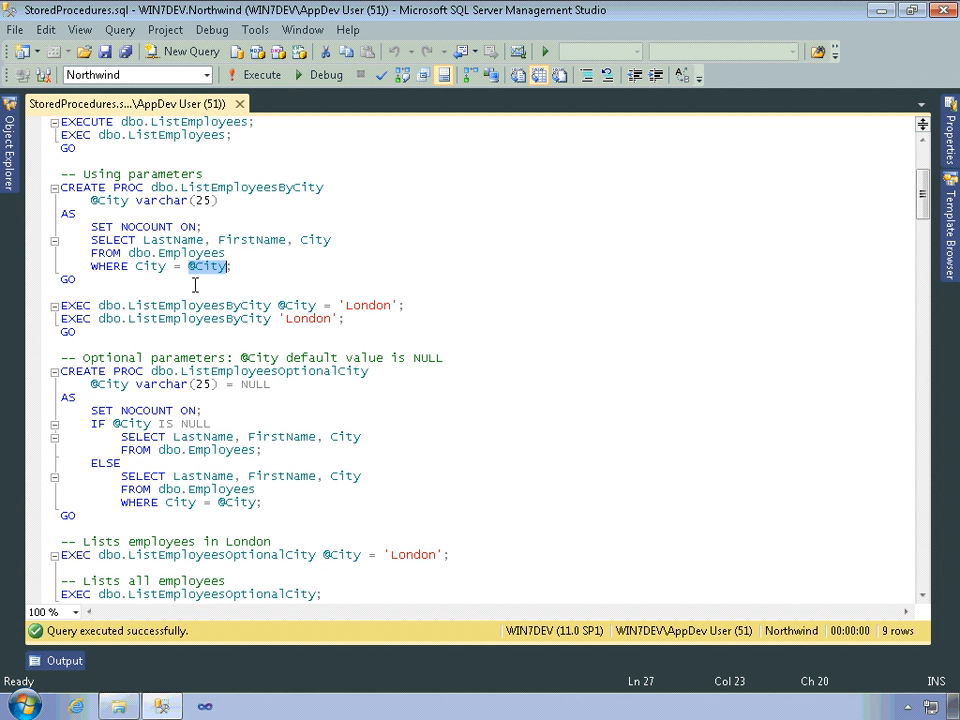
mouse_move(150, 282)
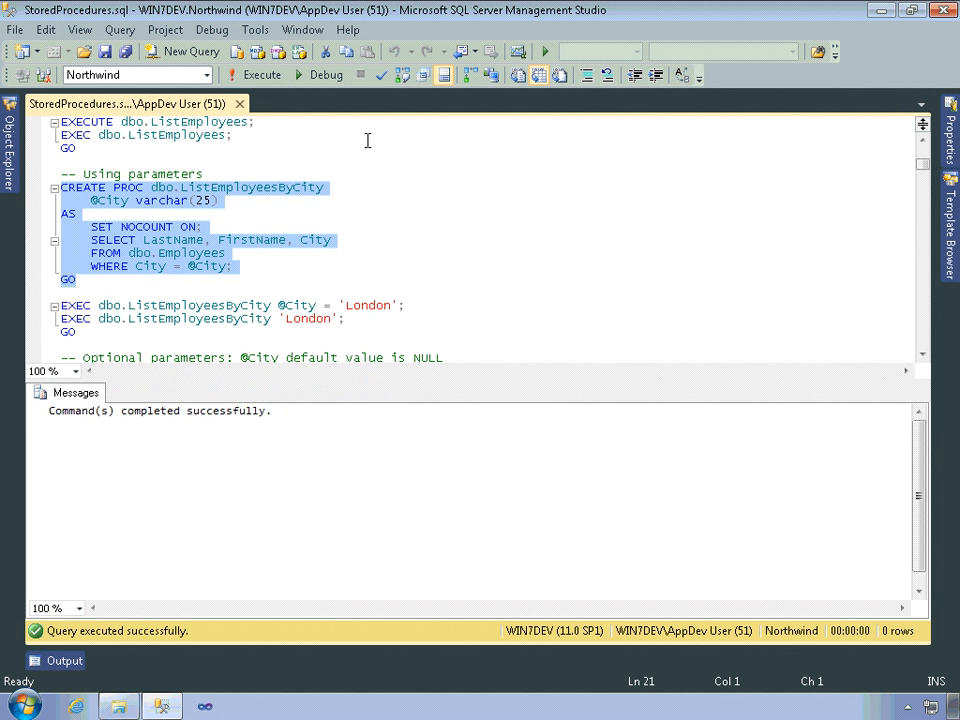
mouse_move(533, 276)
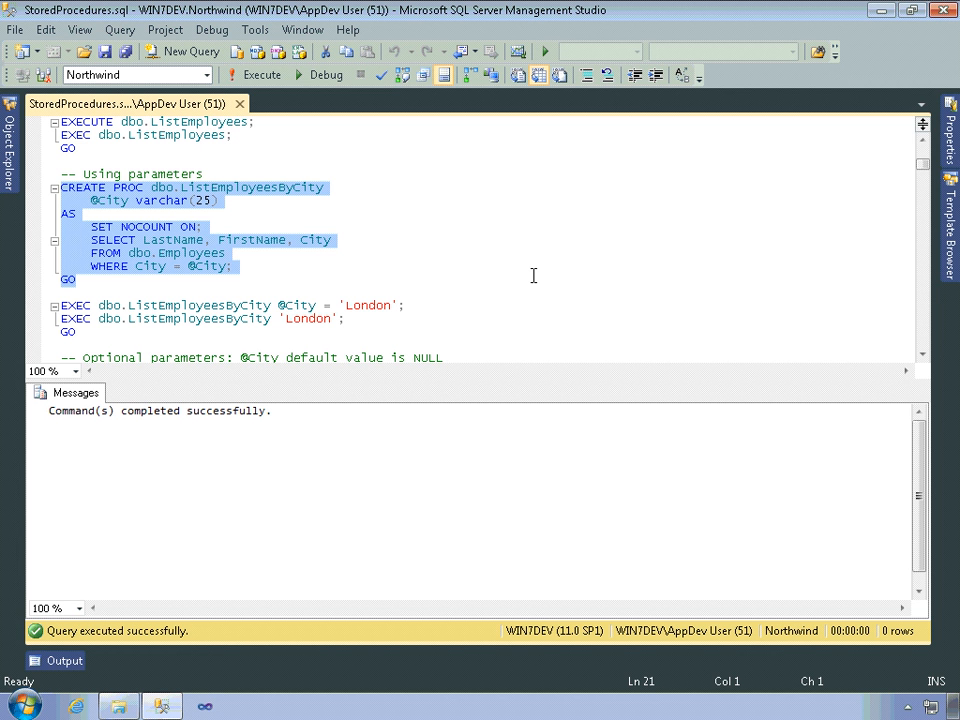
mouse_move(491, 260)
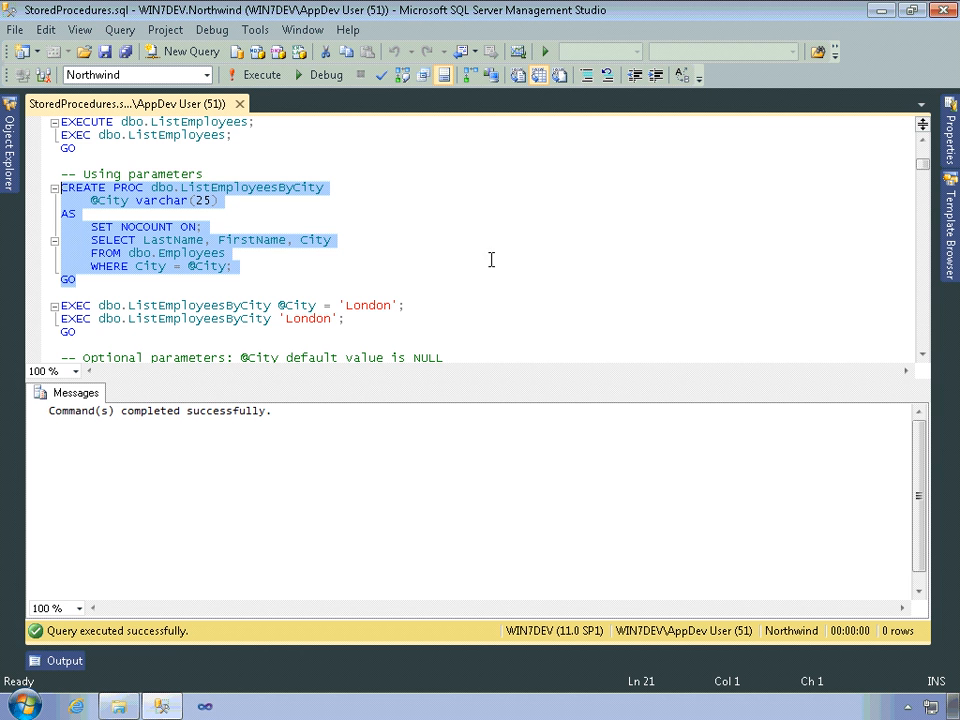
mouse_move(387, 306)
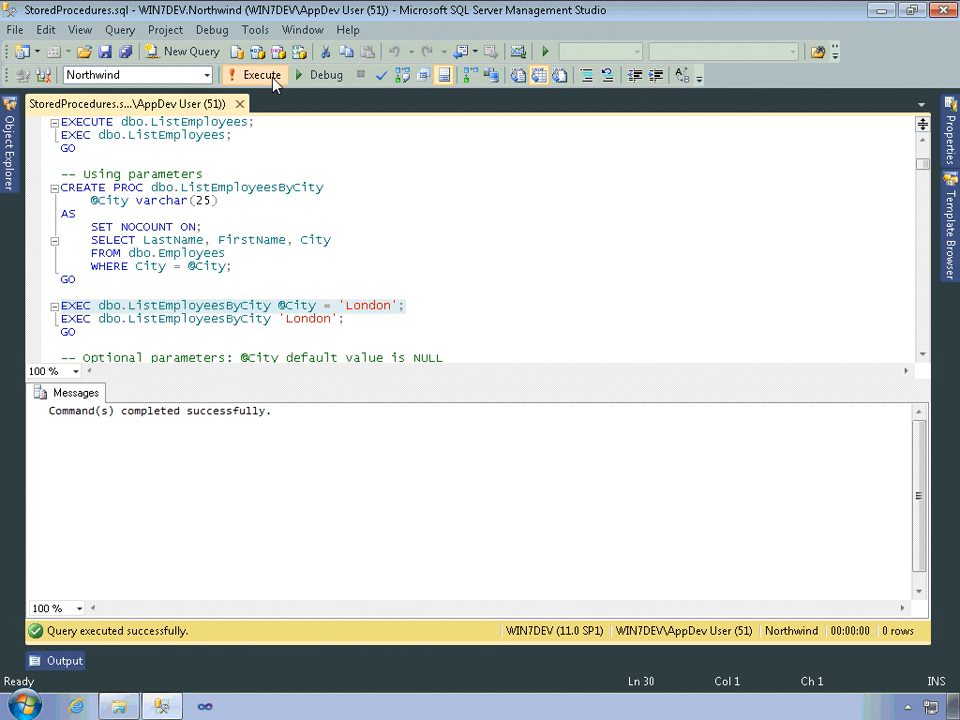
Execute ListEmployeesByCity with the named 'London' parameter, returning four employees.
click(261, 75)
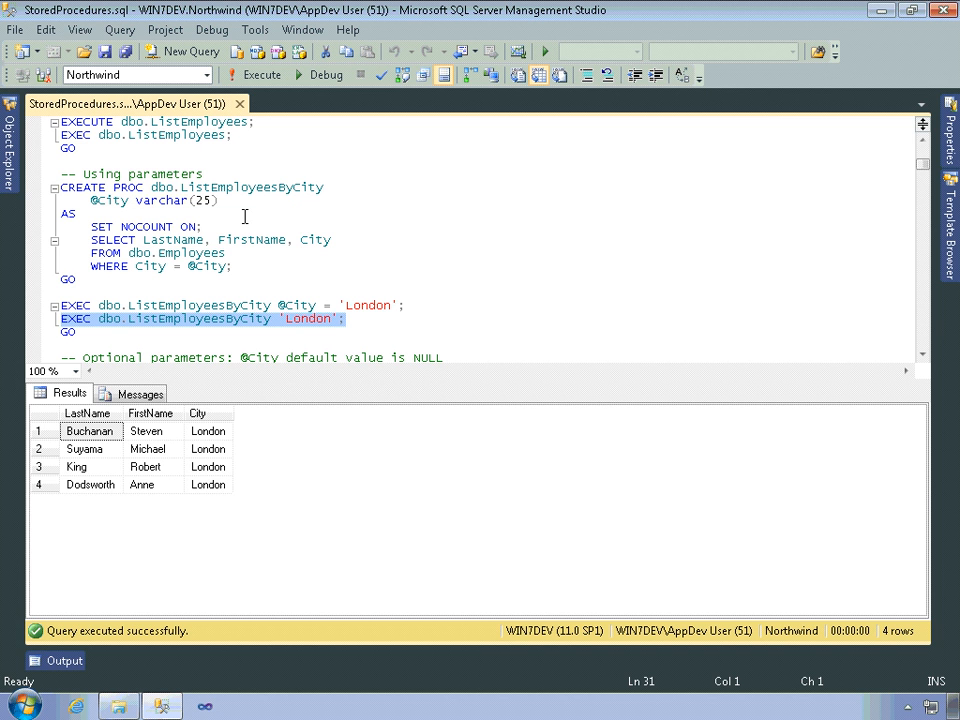
mouse_move(335, 330)
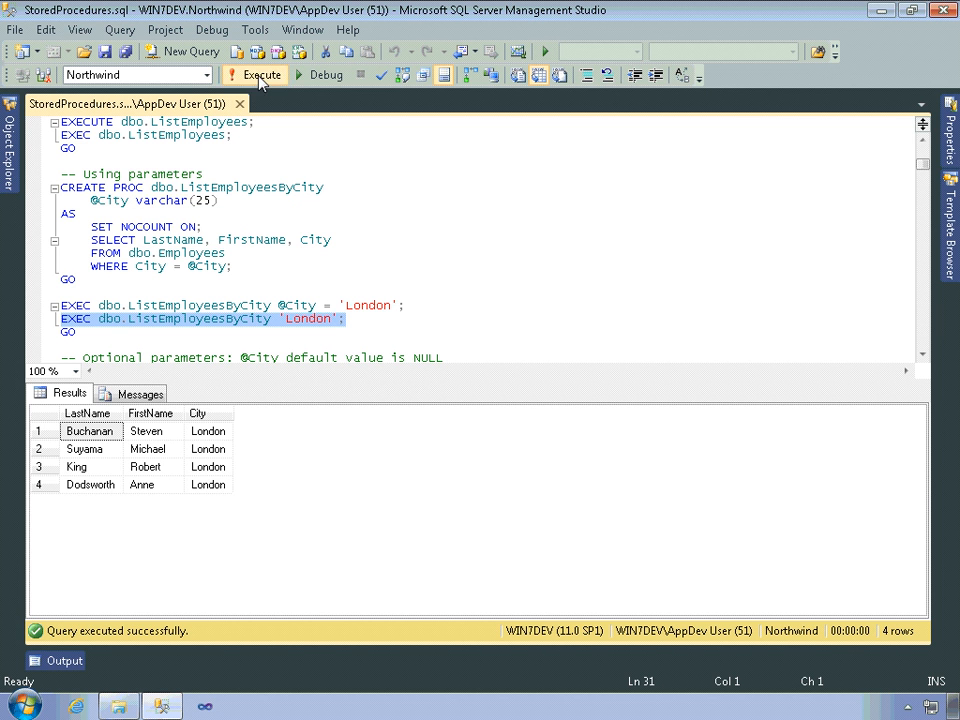
mouse_move(455, 248)
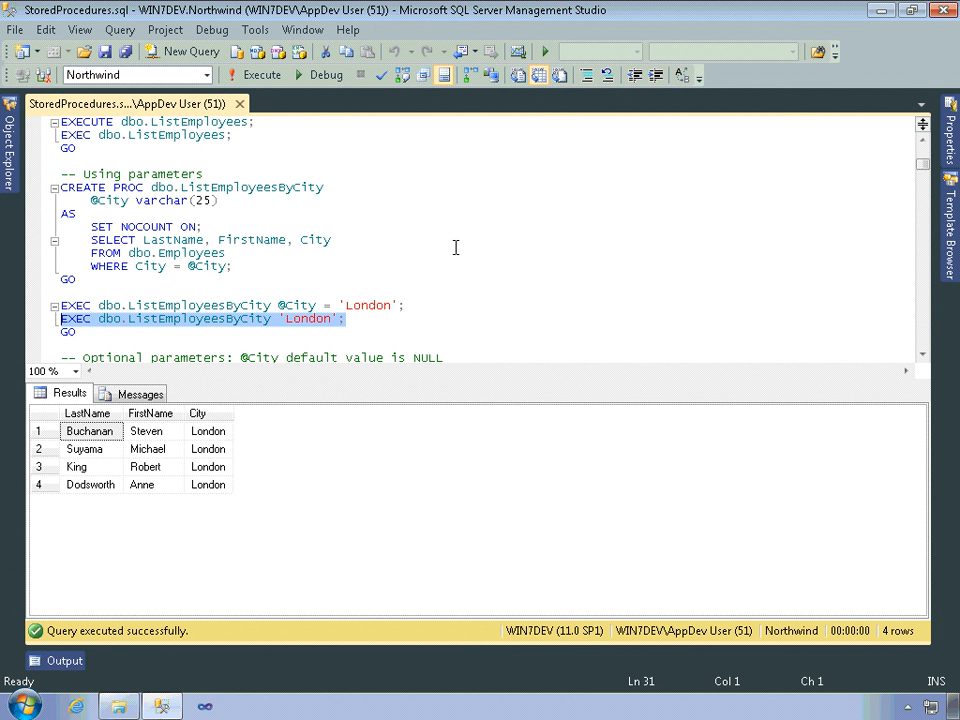
mouse_move(394, 280)
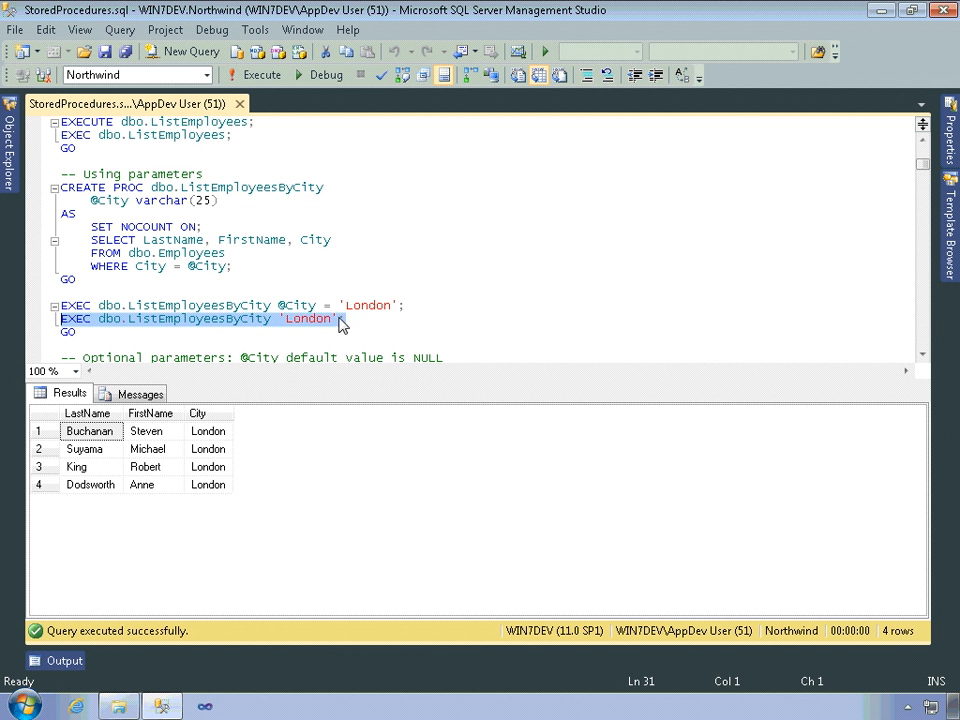
mouse_move(335, 332)
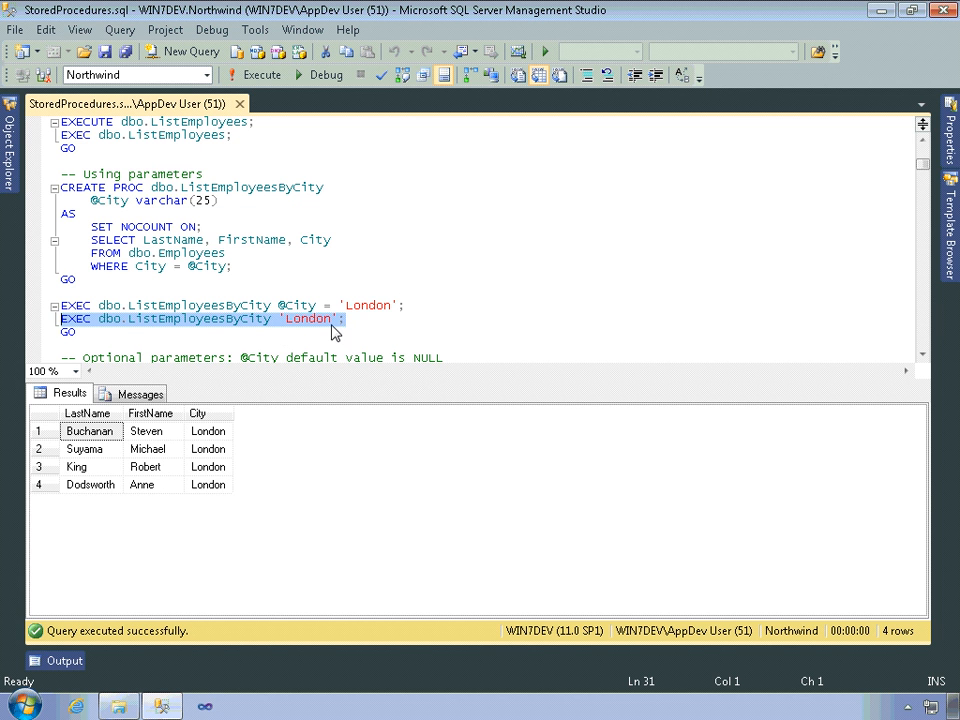
mouse_move(470, 306)
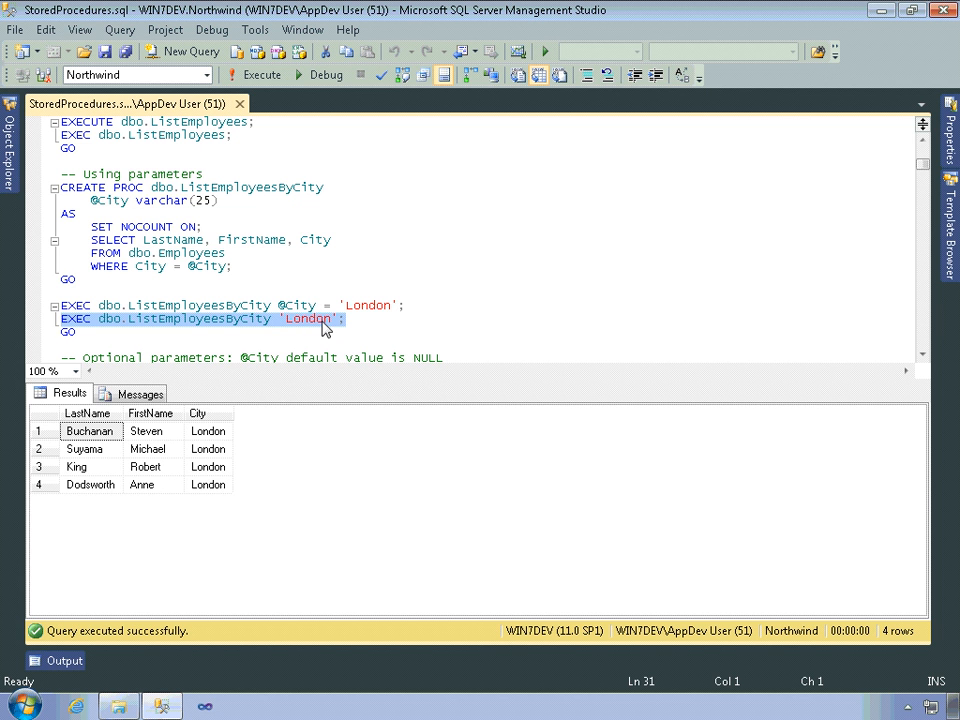
mouse_move(293, 328)
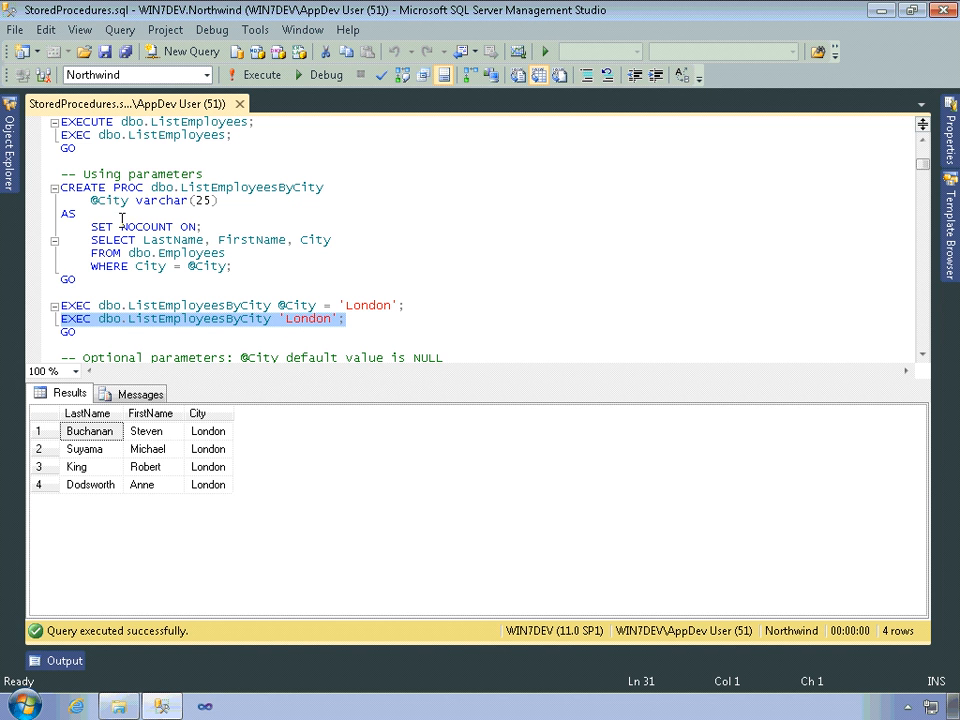
mouse_move(475, 264)
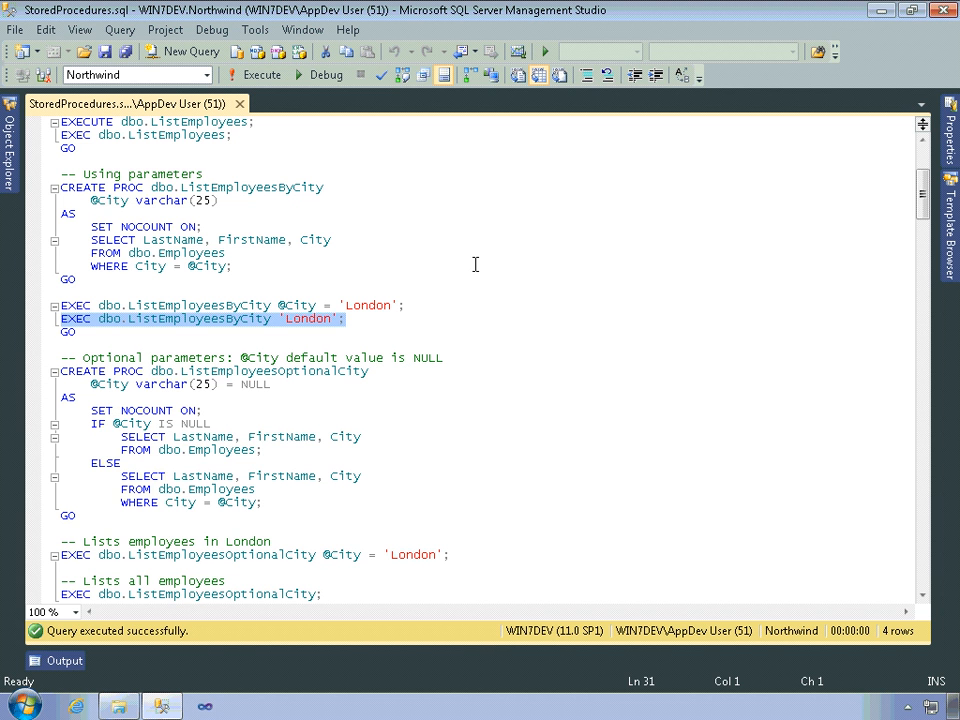
mouse_move(493, 275)
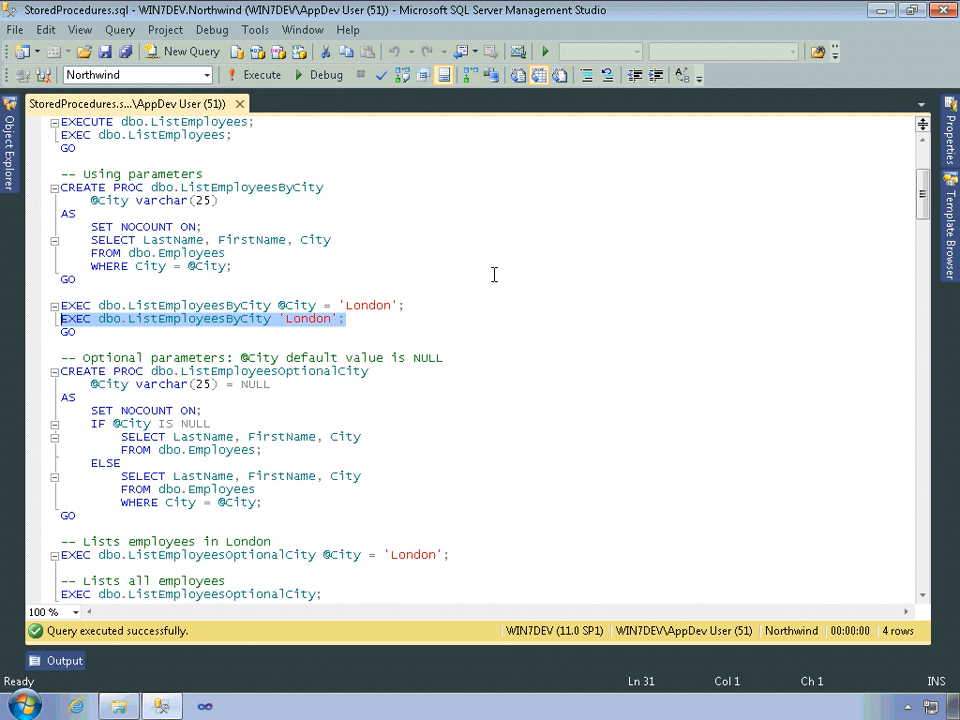
scroll(down, 3)
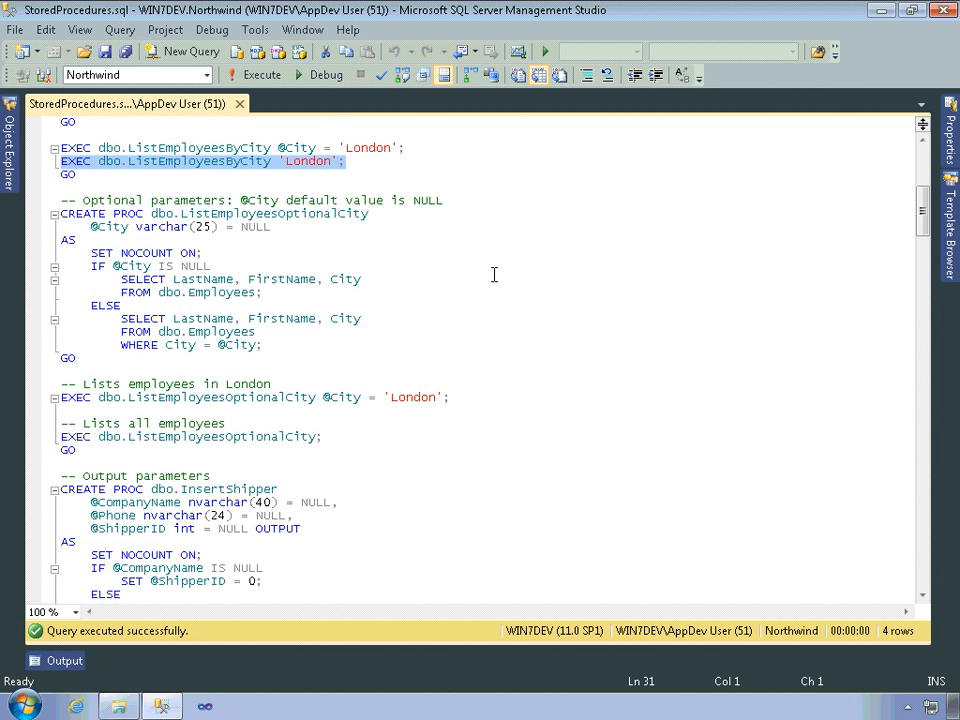
scroll(down, 3)
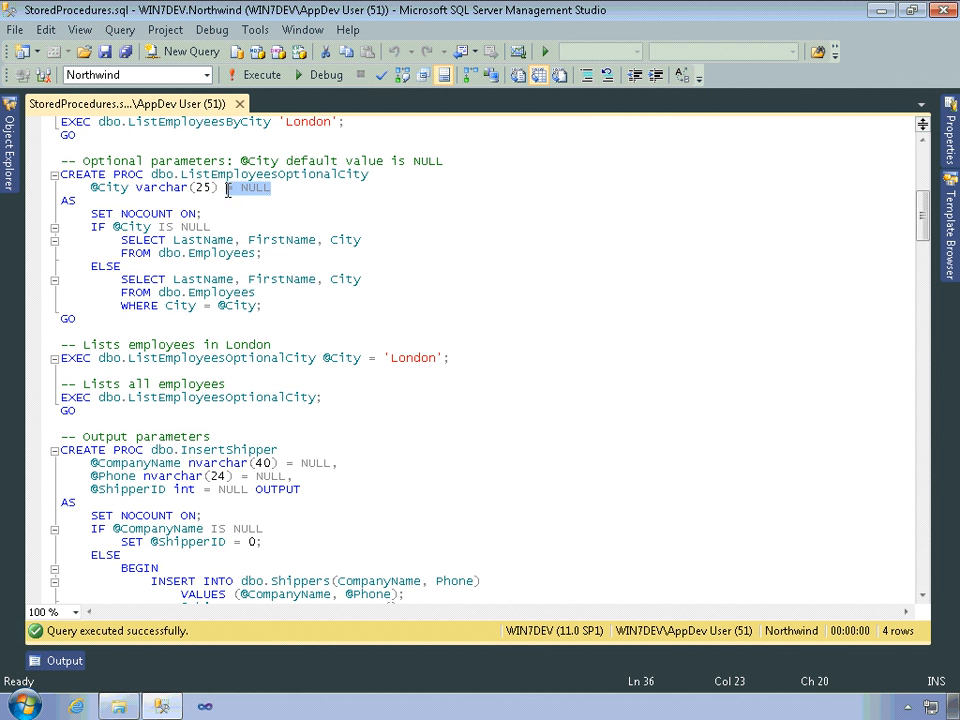
mouse_move(291, 218)
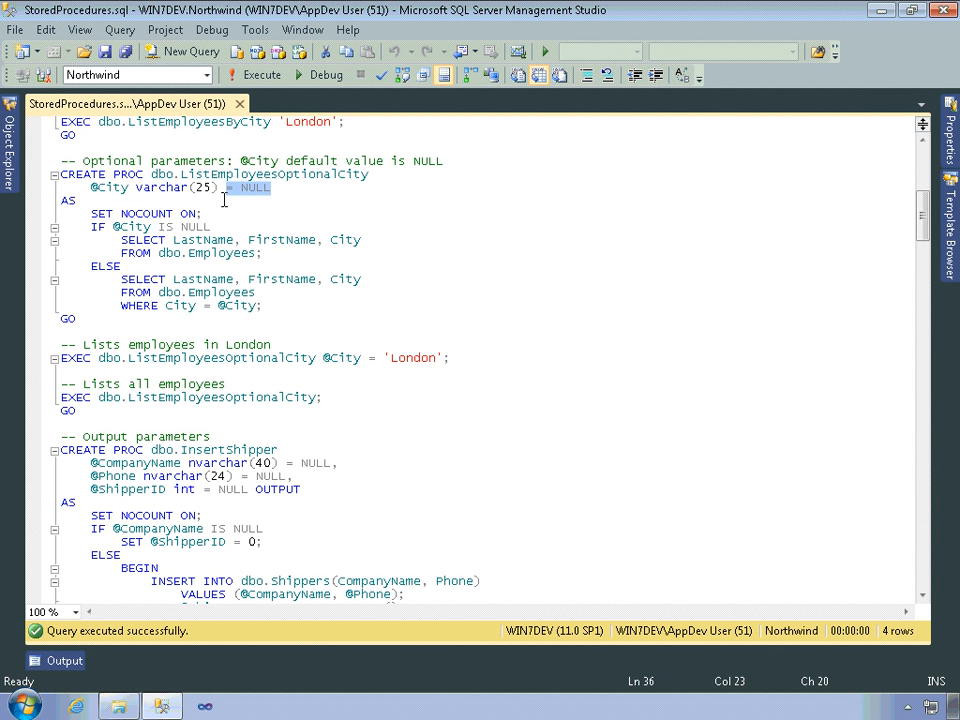
mouse_move(197, 317)
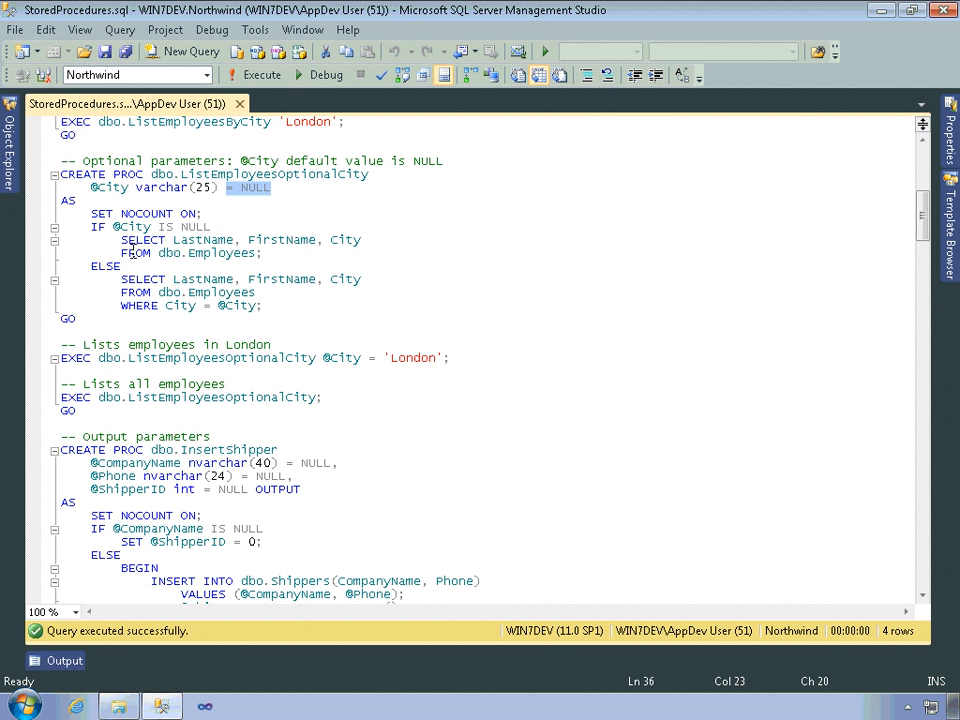
mouse_move(200, 252)
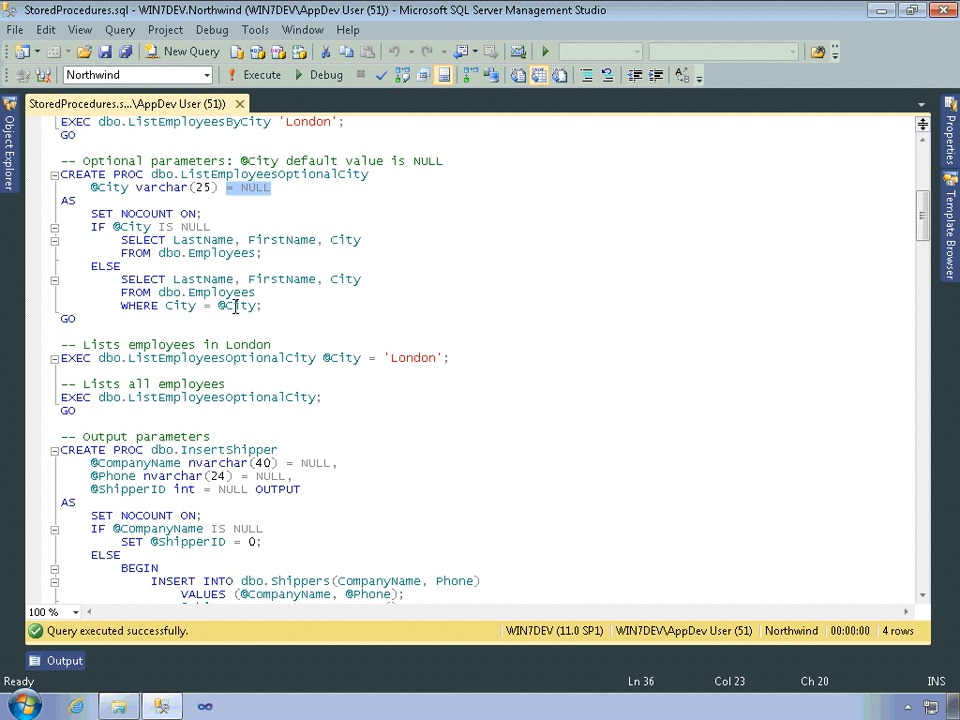
mouse_move(240, 305)
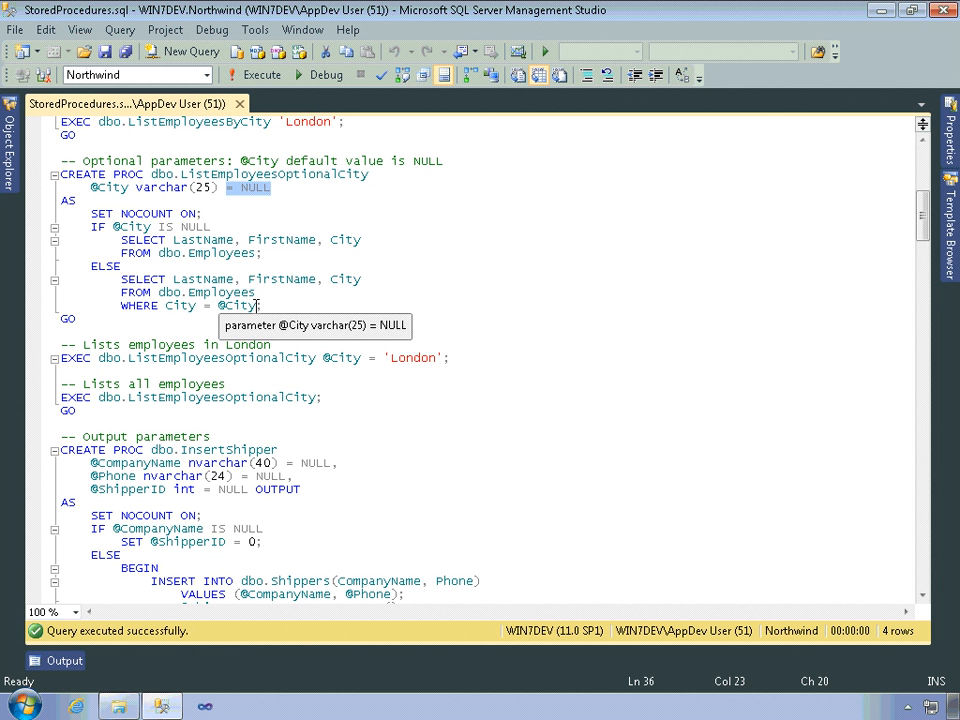
Select the whole CREATE PROC dbo.ListEmployeesOptionalCity block through GO.
drag(255, 305, 90, 186)
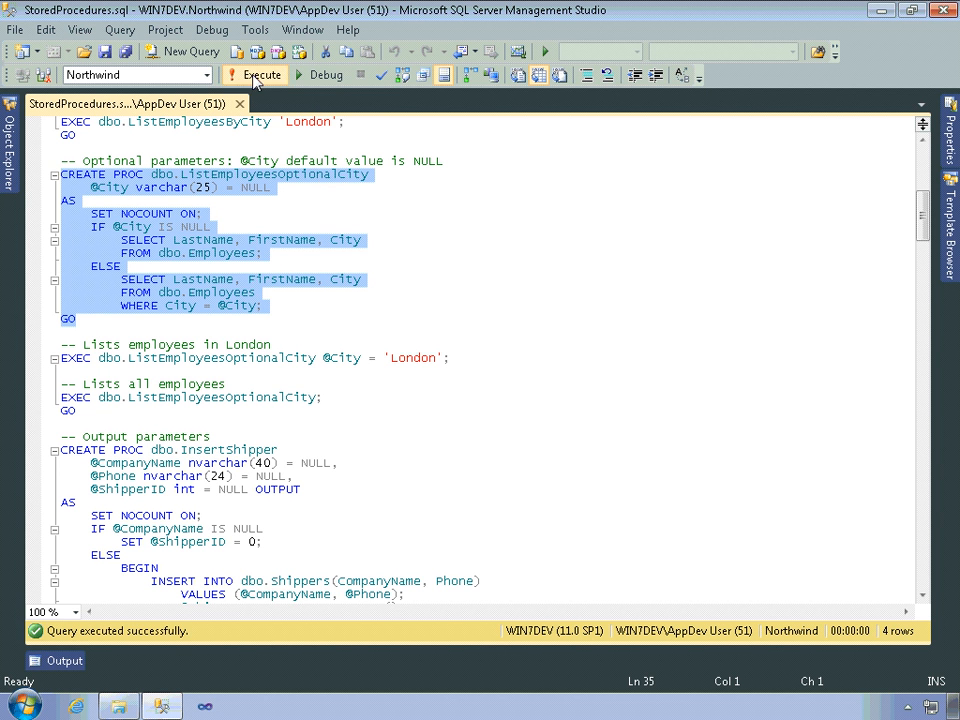
Execute the CREATE block, then run ListEmployeesOptionalCity for London (four rows) and with no city (nine rows).
click(262, 75)
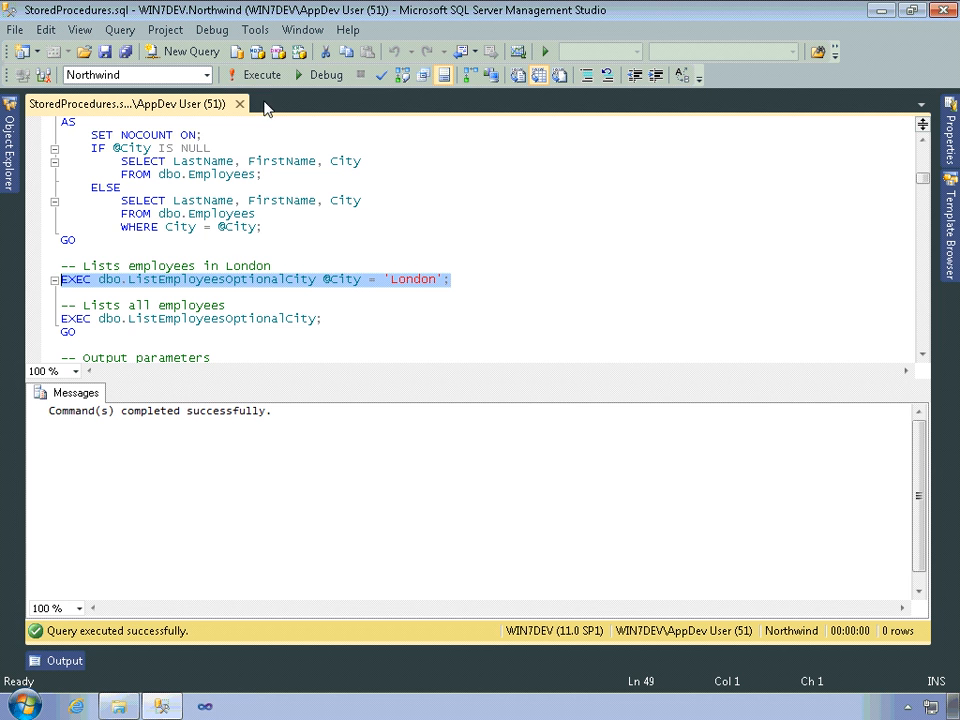
click(261, 75)
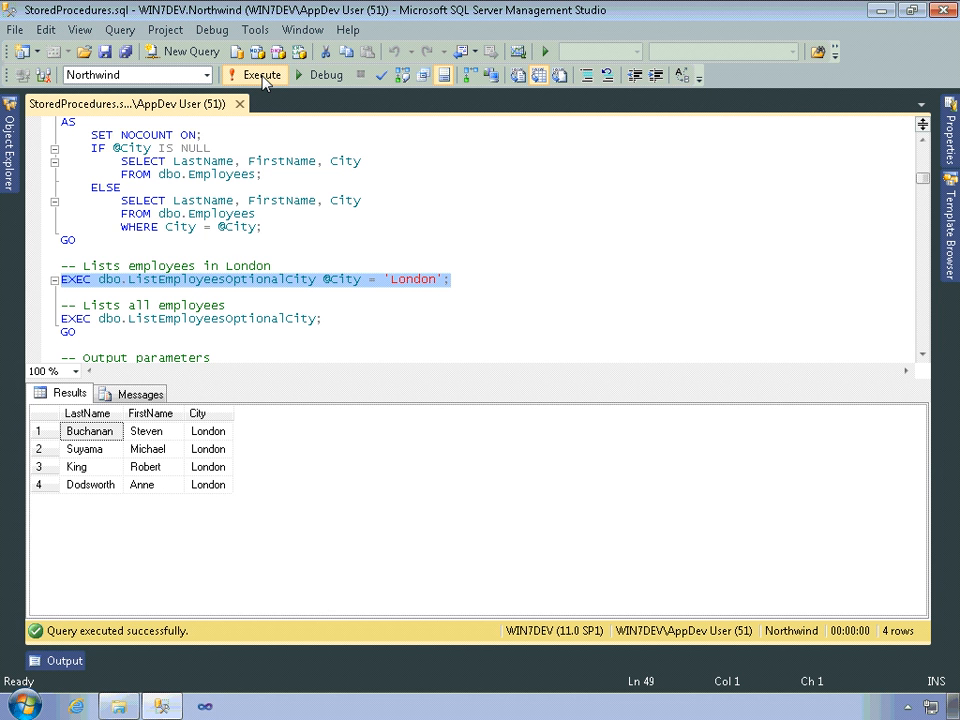
mouse_move(387, 210)
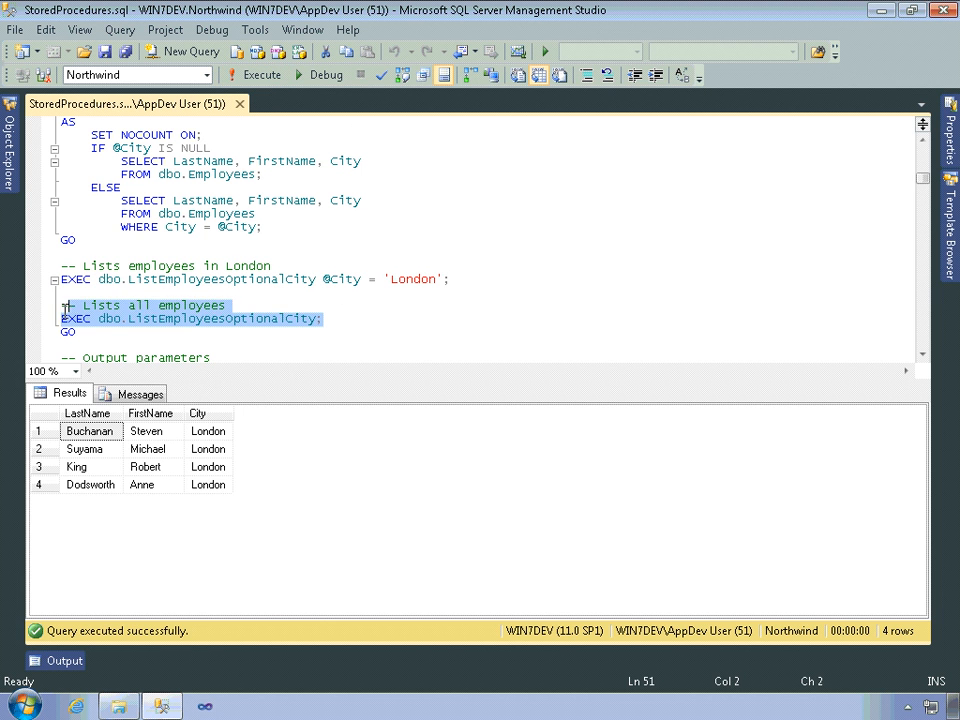
click(261, 75)
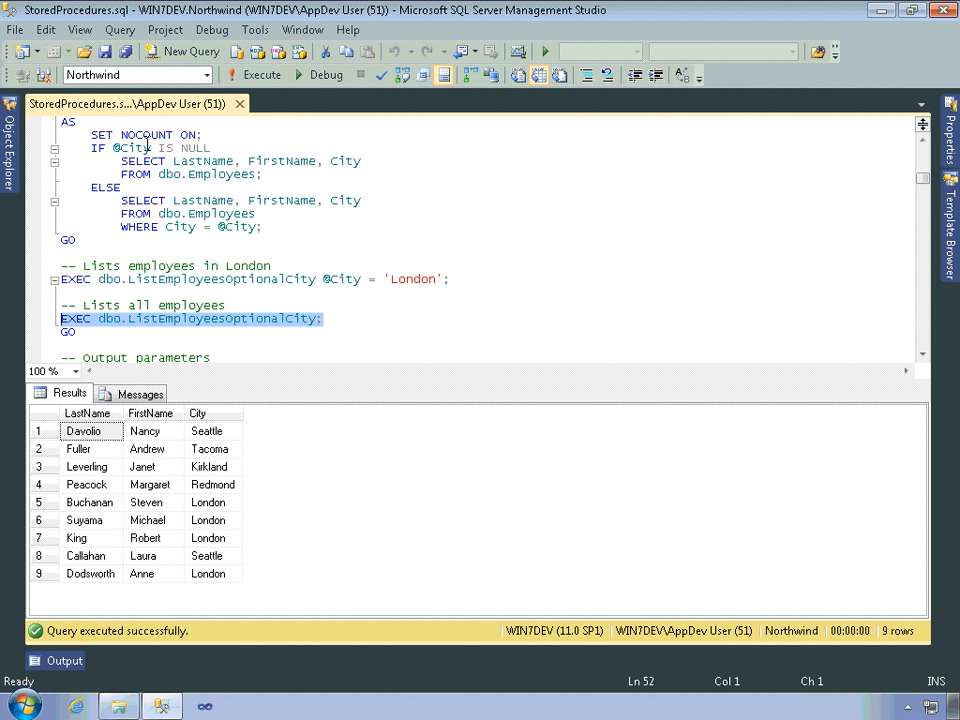
mouse_move(437, 189)
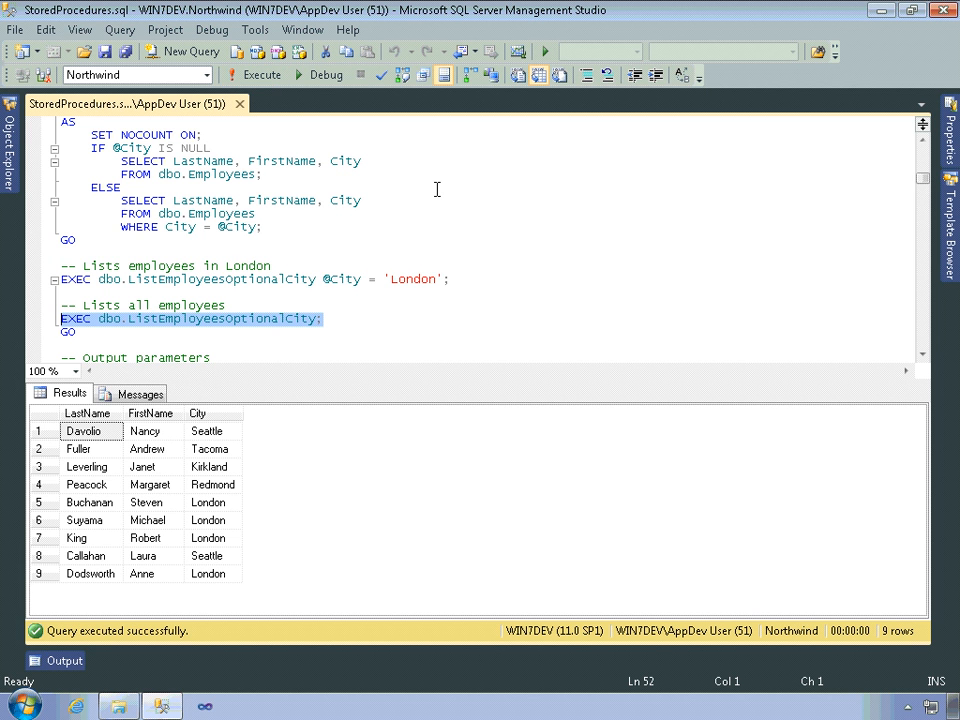